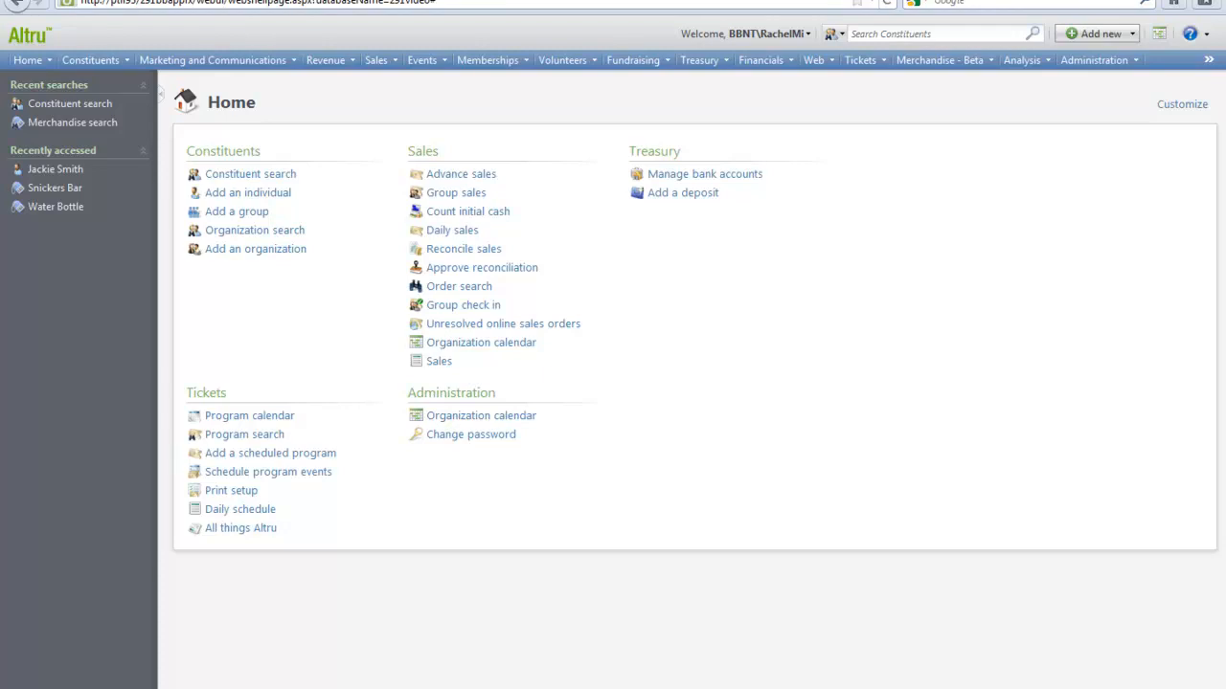
mouse_move(69, 103)
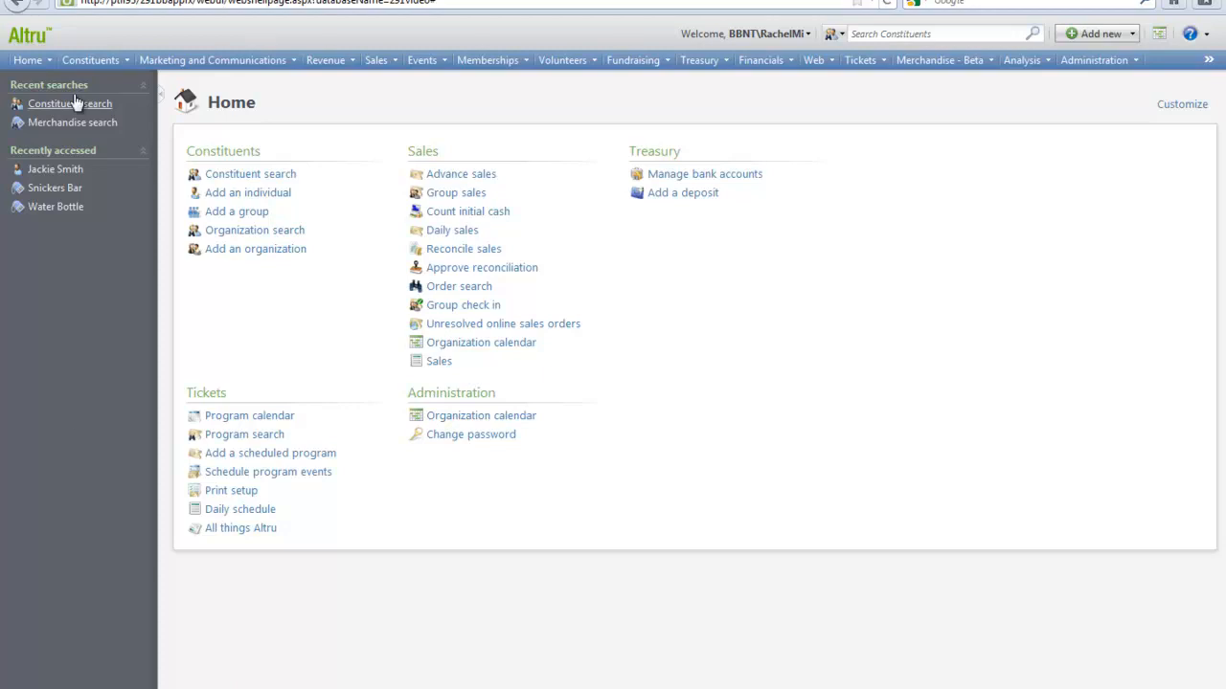
Step: Go from the Altru home page into the Constituents area
left_click(87, 60)
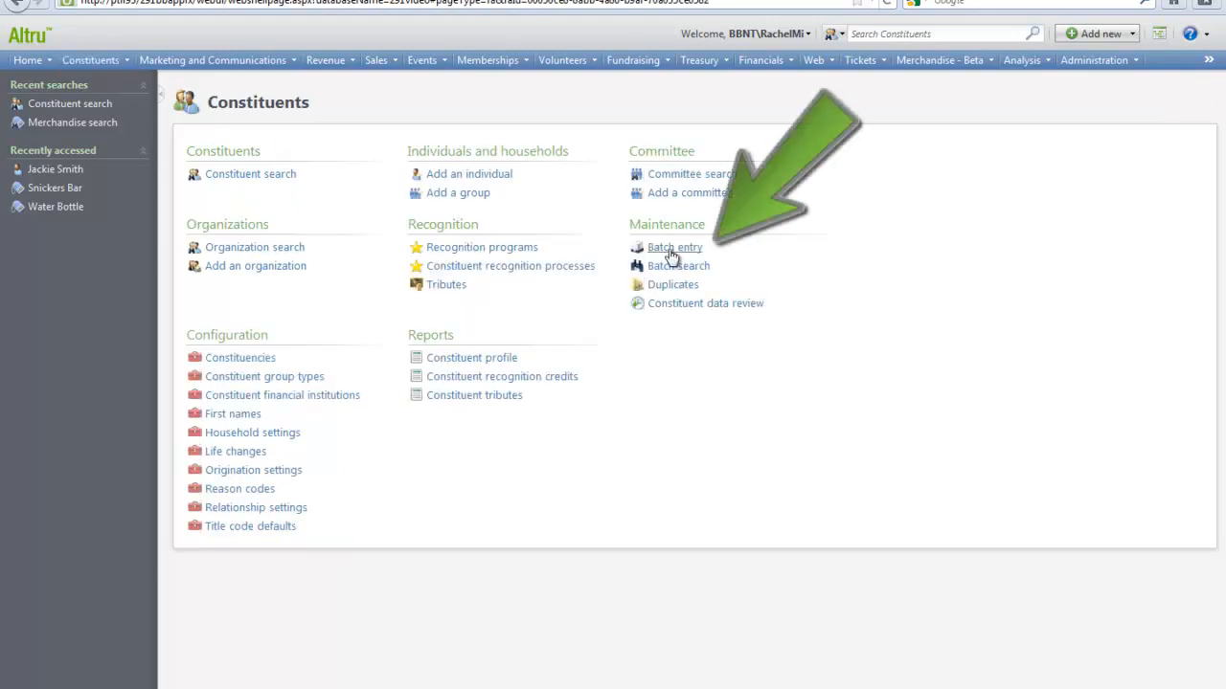
Step: Open Batch Entry from Revenue and view the empty Committed Batches list for the last seven days
left_click(674, 247)
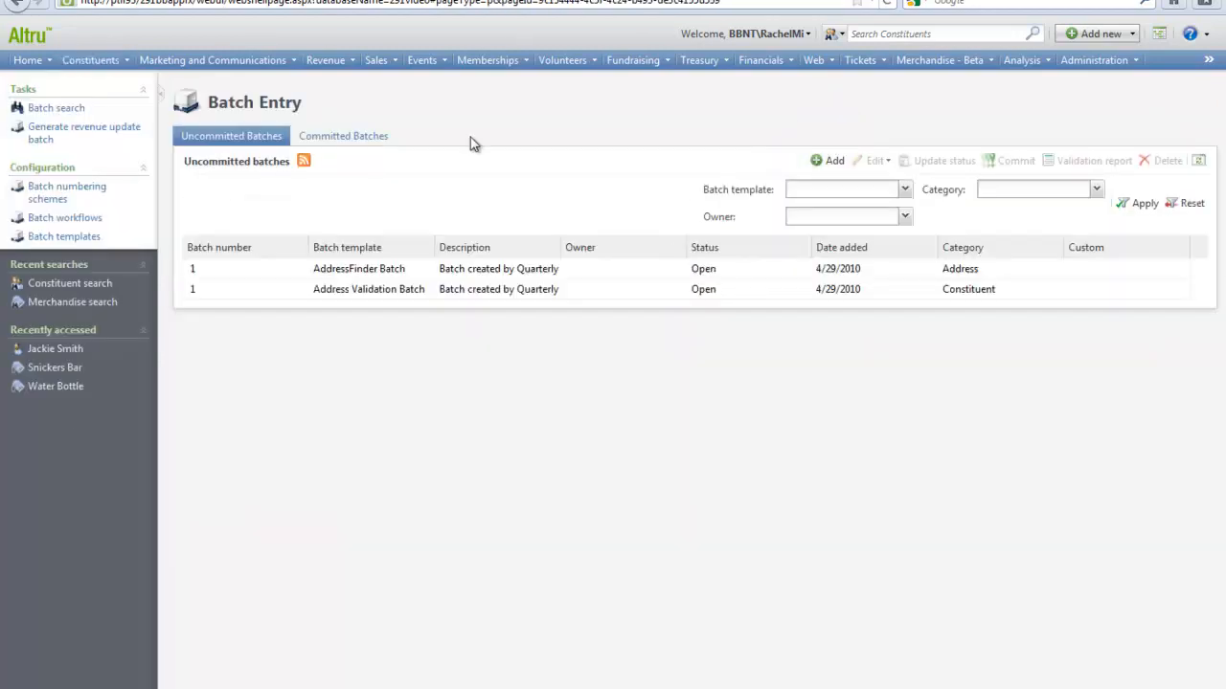
left_click(325, 60)
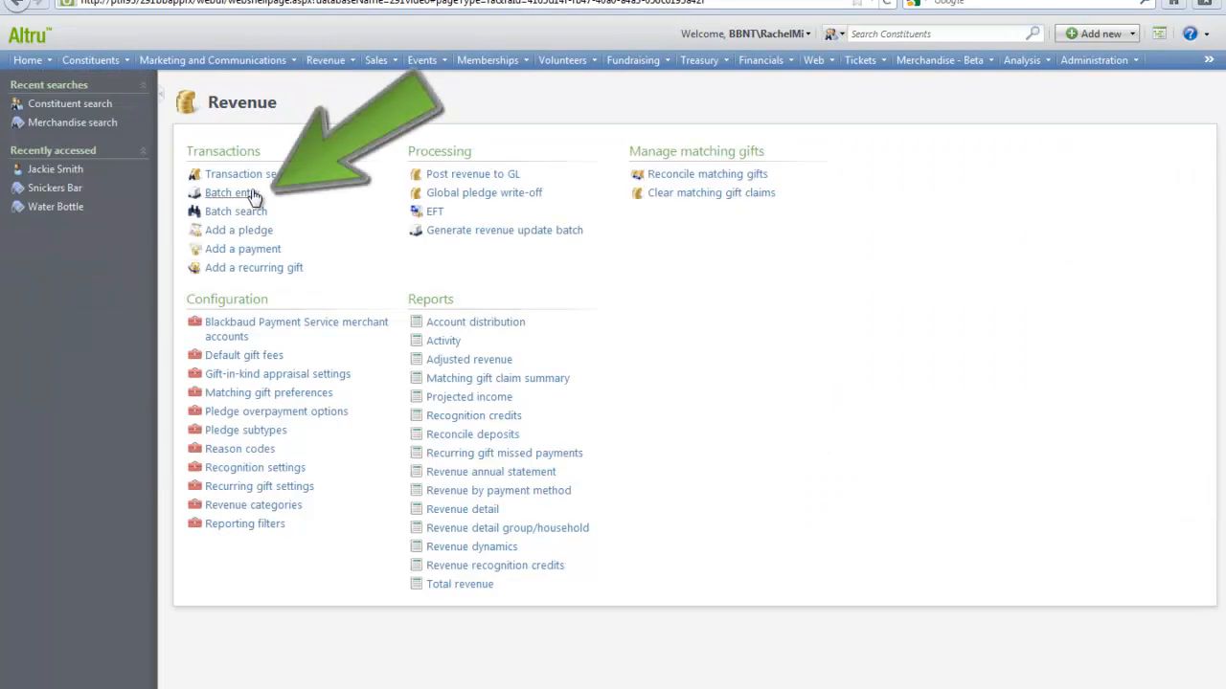
left_click(227, 192)
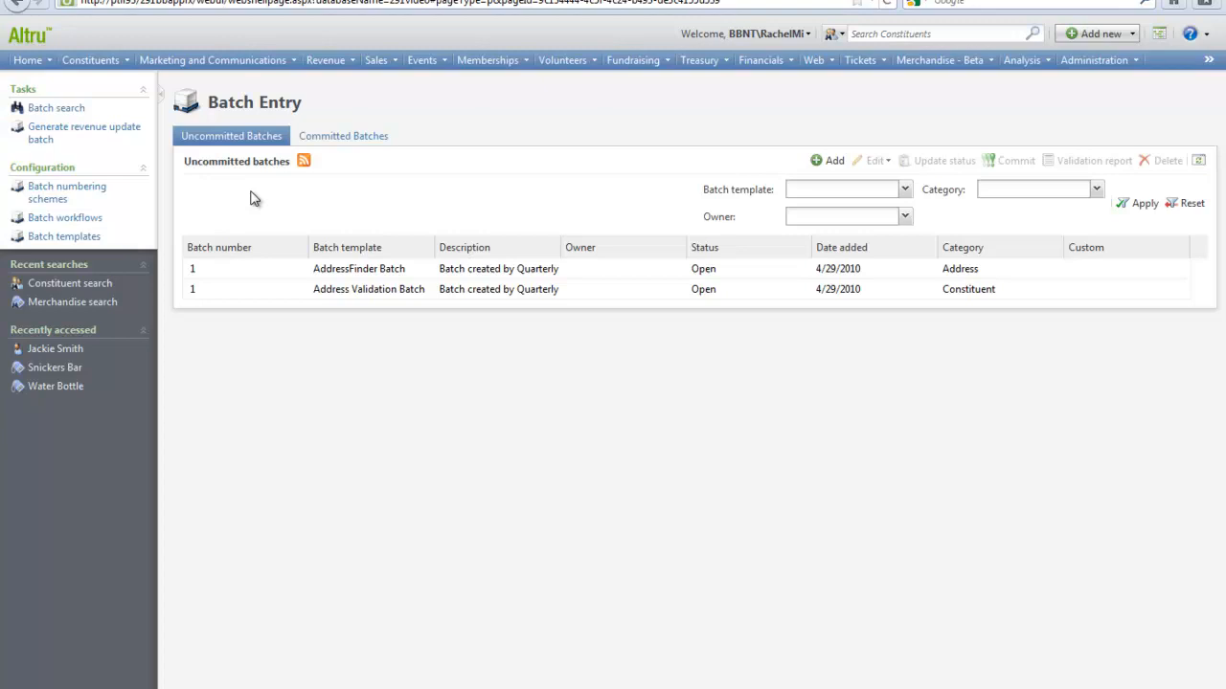
mouse_move(246, 142)
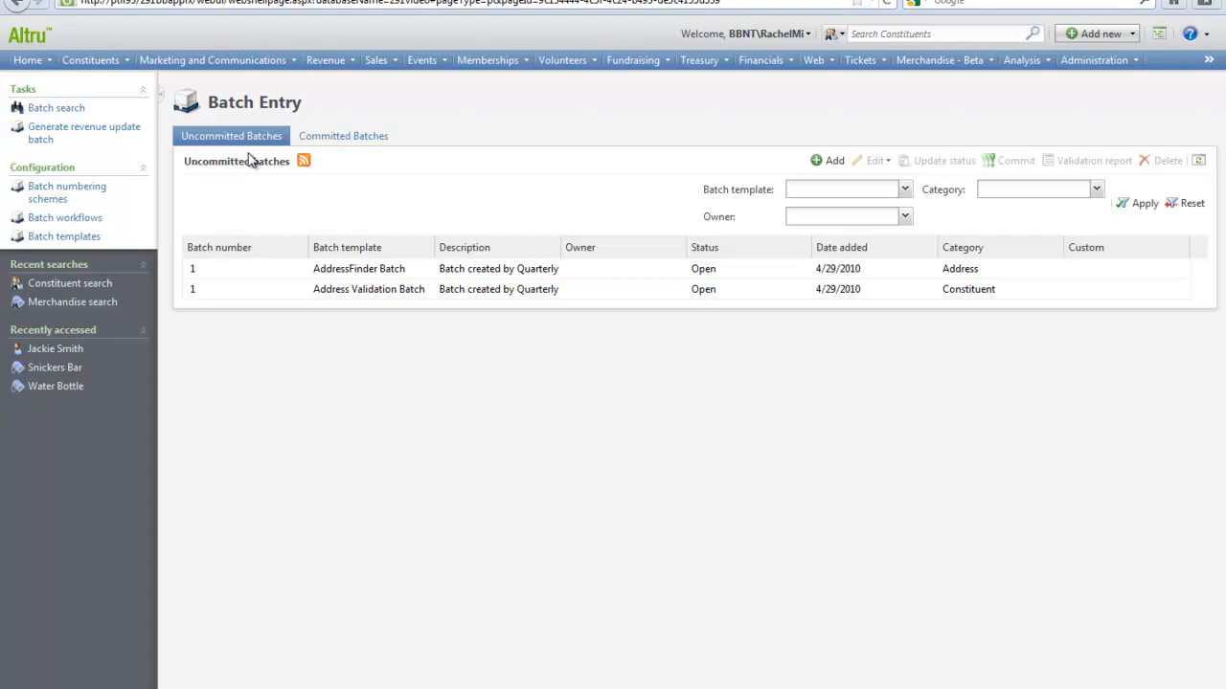
left_click(343, 135)
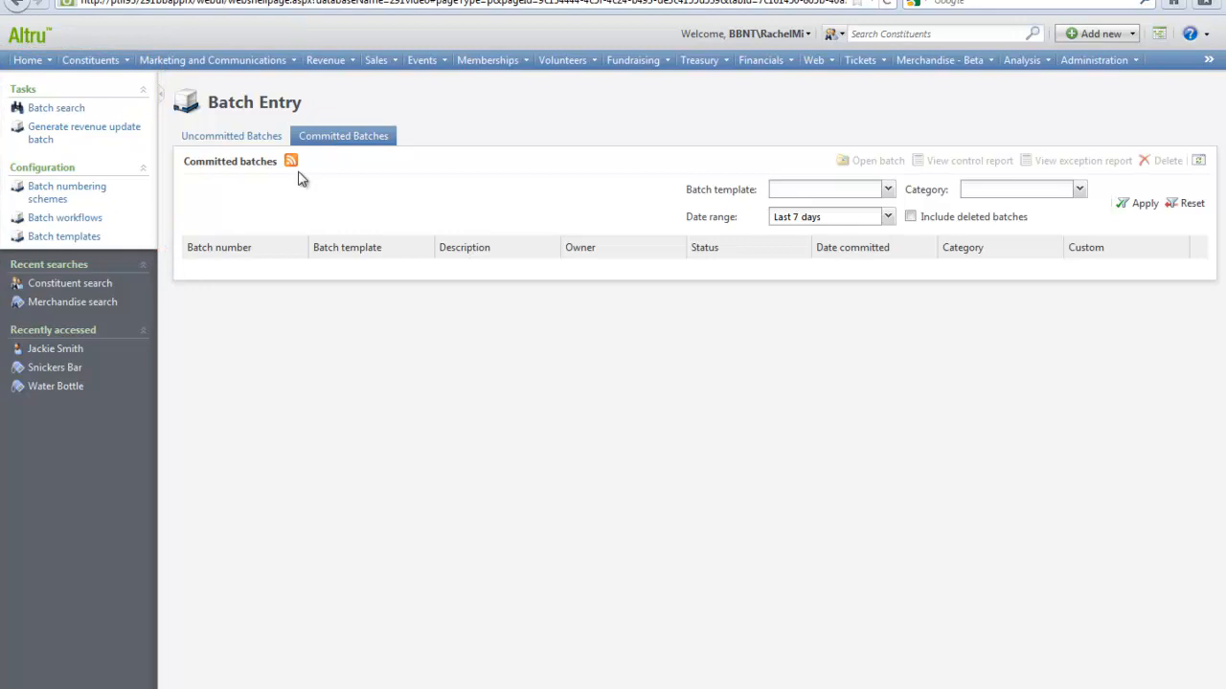
mouse_move(56, 108)
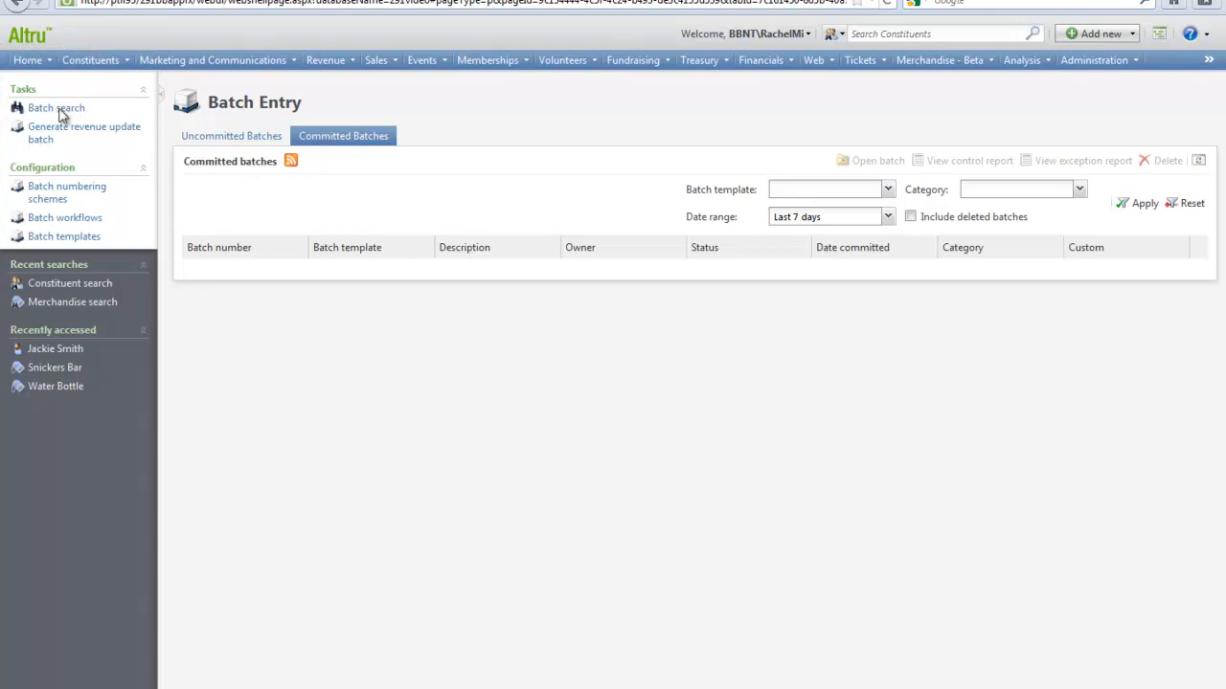
left_click(55, 107)
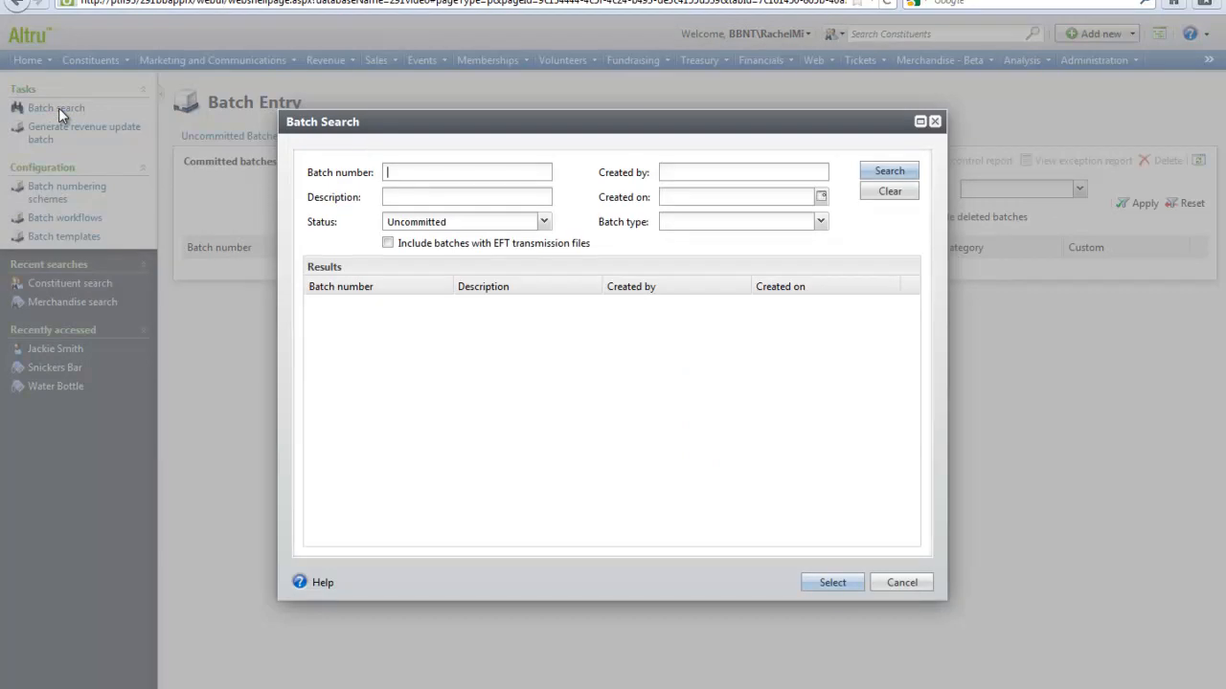
mouse_move(201, 251)
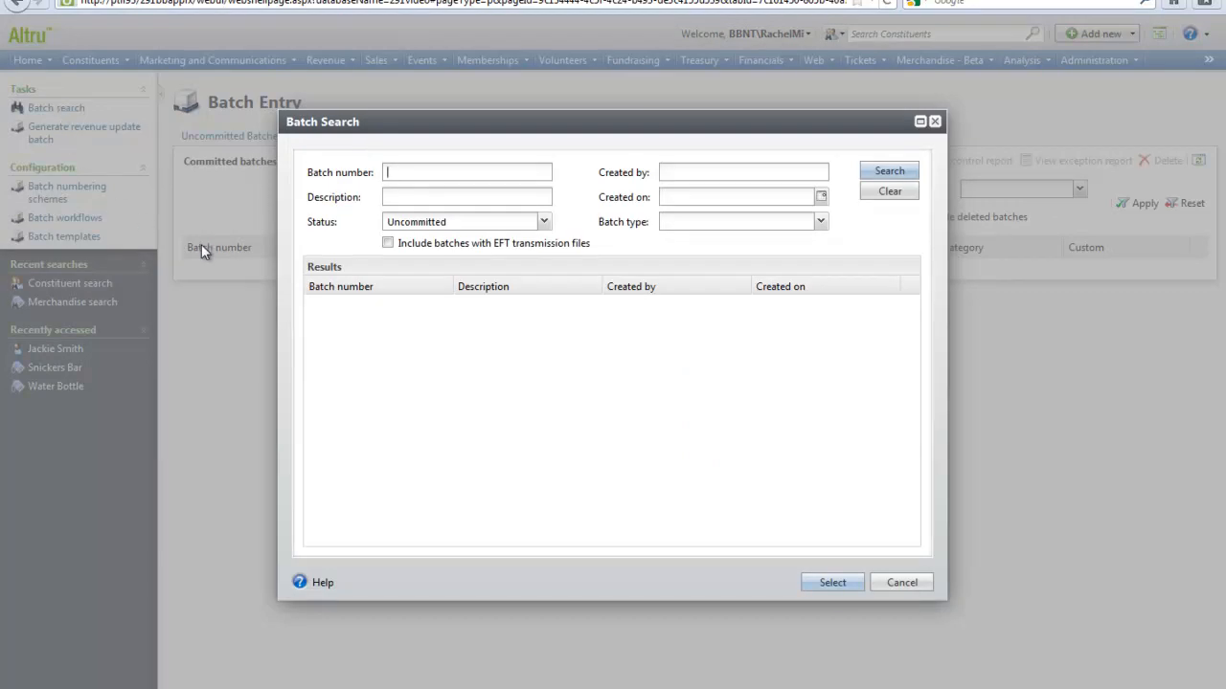
left_click(900, 582)
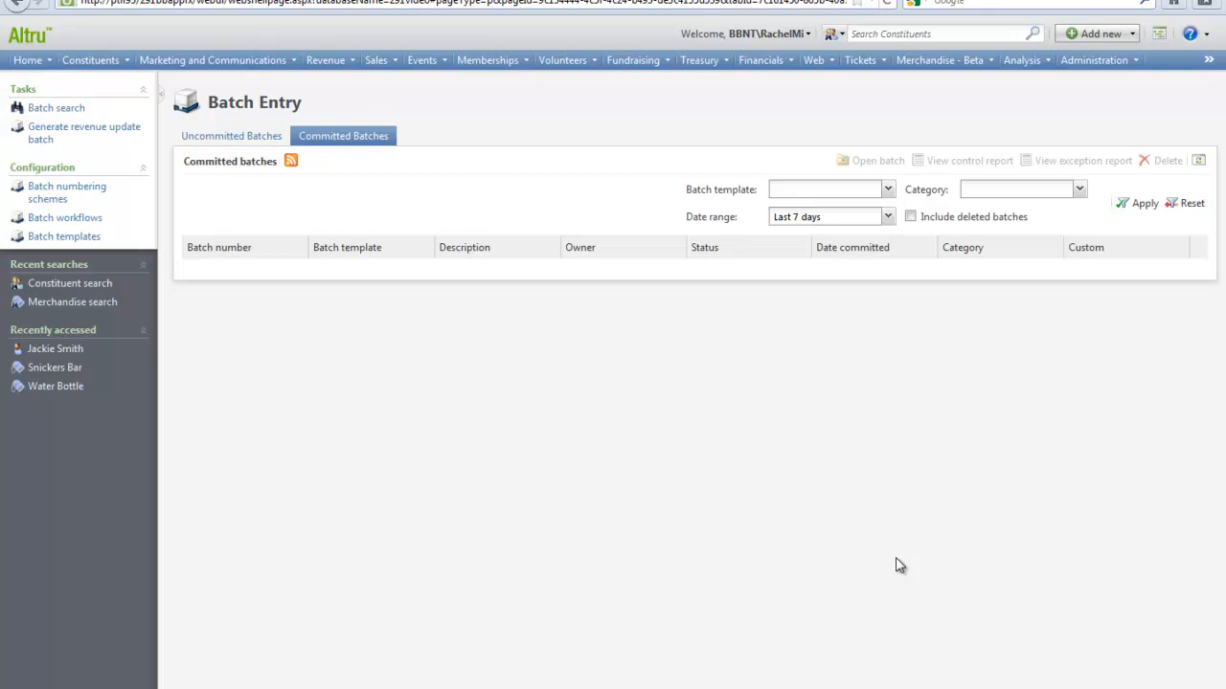
mouse_move(899, 565)
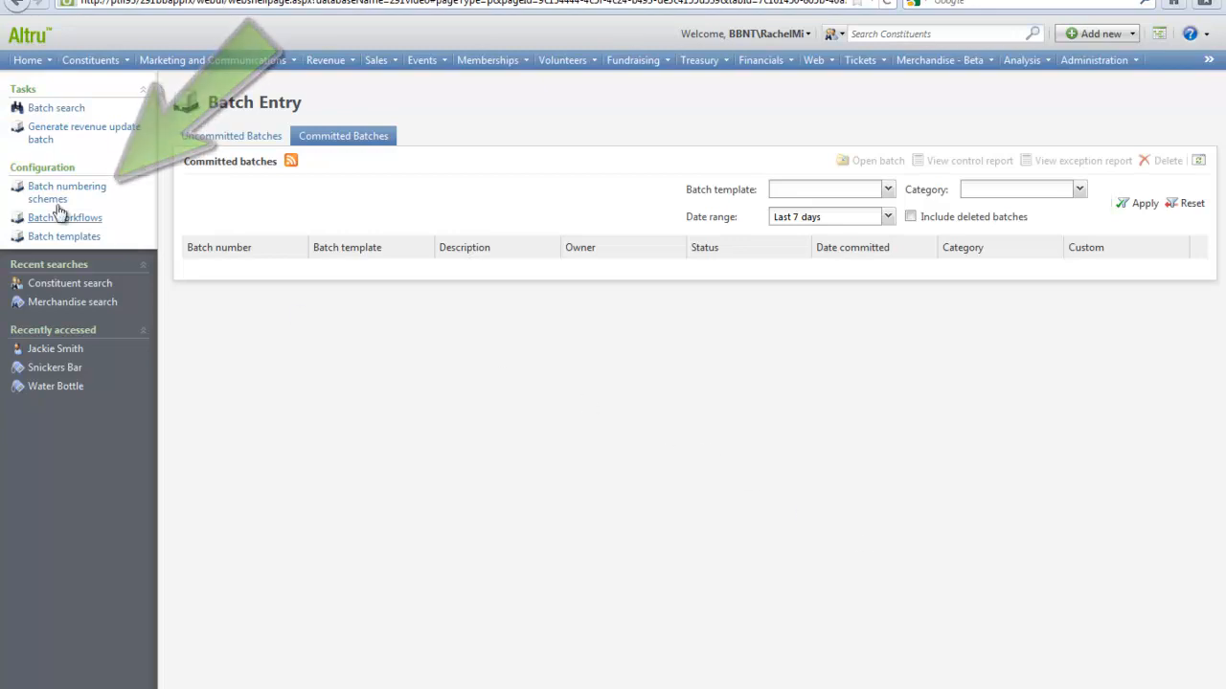
Step: Open Batch numbering schemes, listing 42 batch types with their next batch numbers
left_click(67, 192)
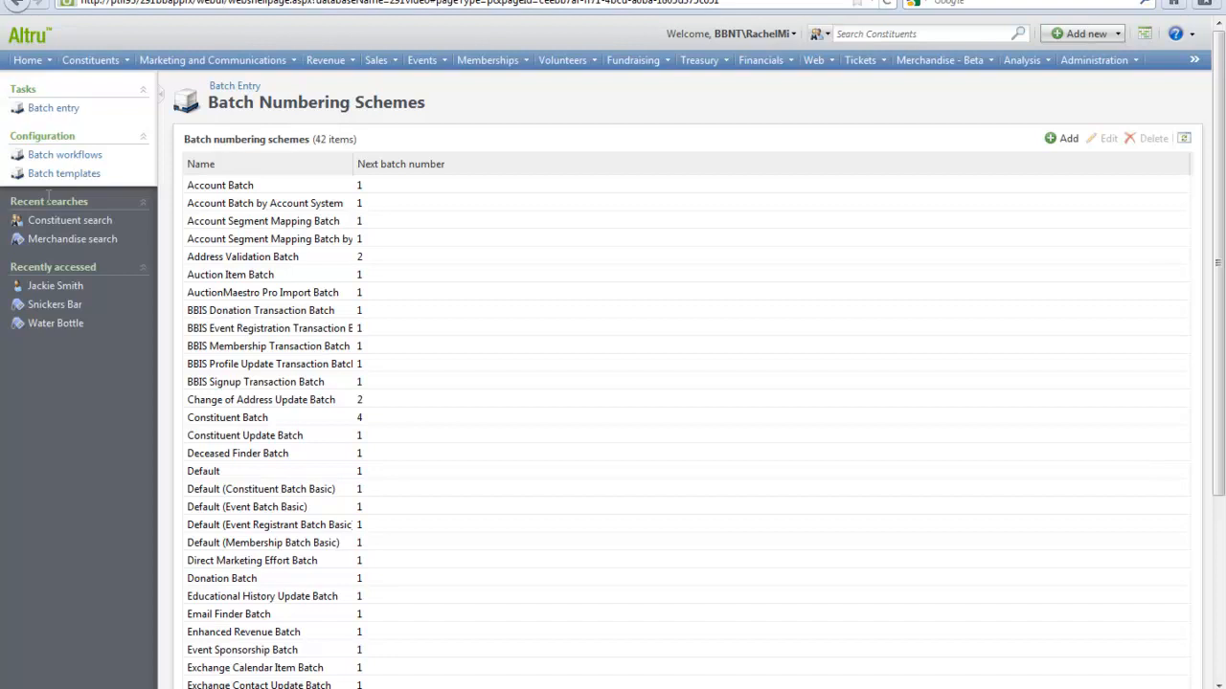
mouse_move(803, 278)
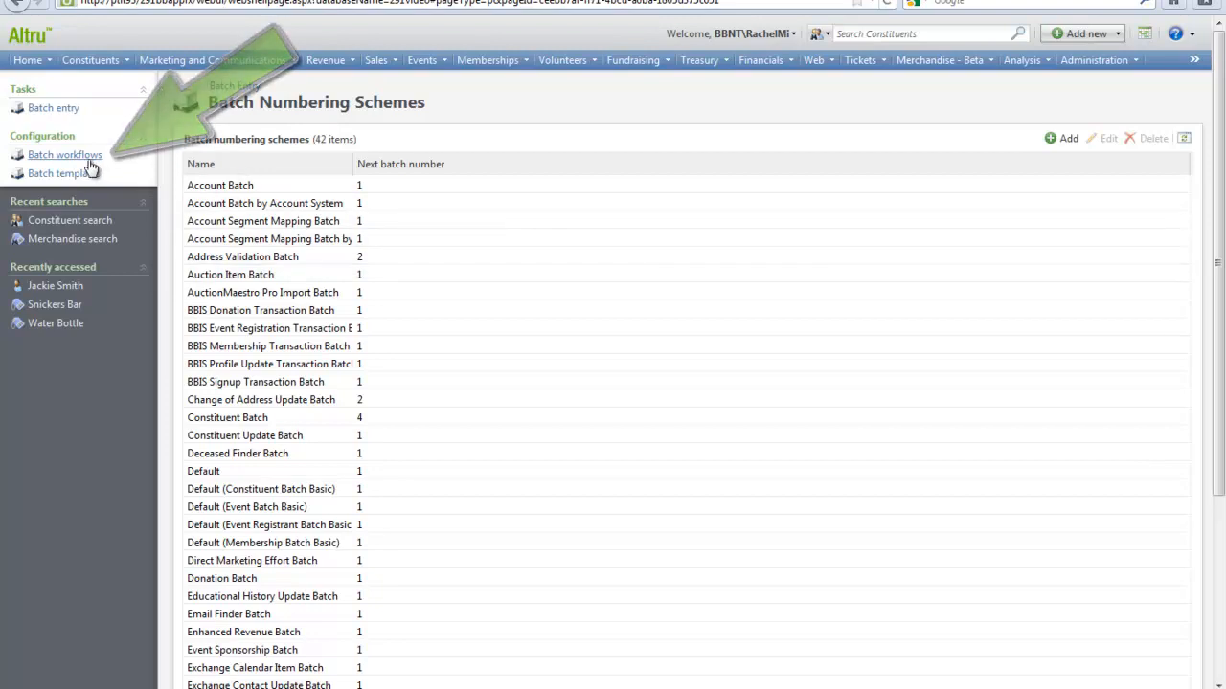
Step: Open the Constituent Batch workflow, showing one Open status and no transition steps
left_click(64, 154)
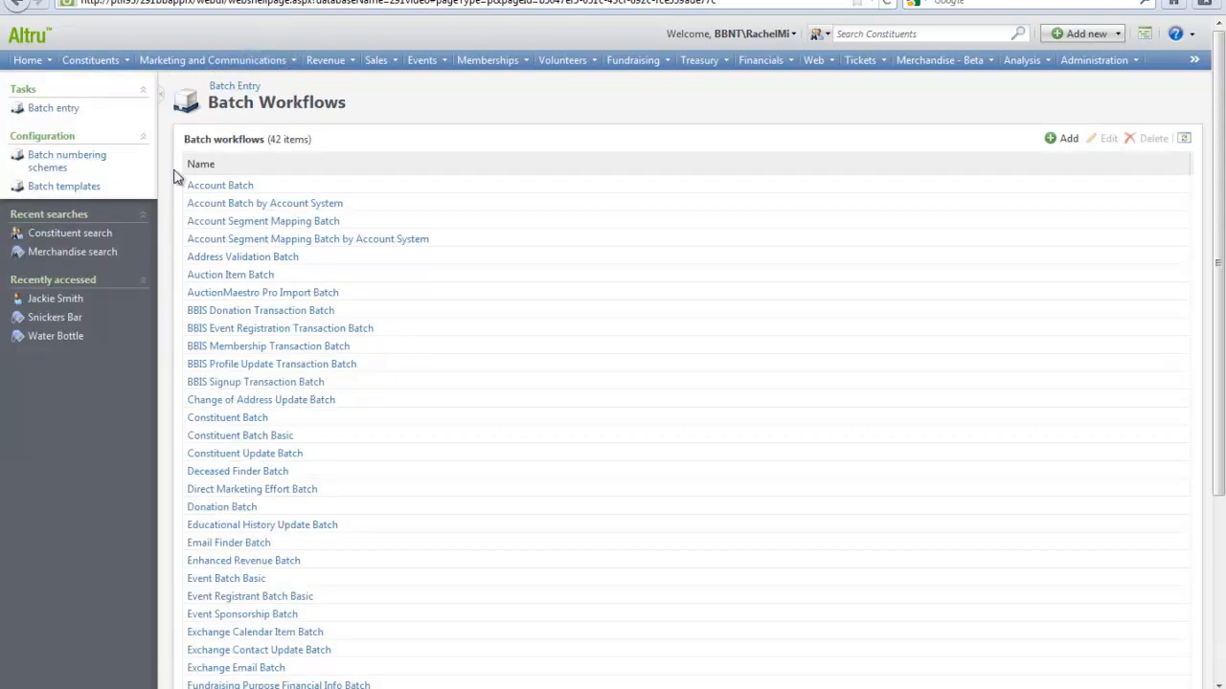
mouse_move(235, 184)
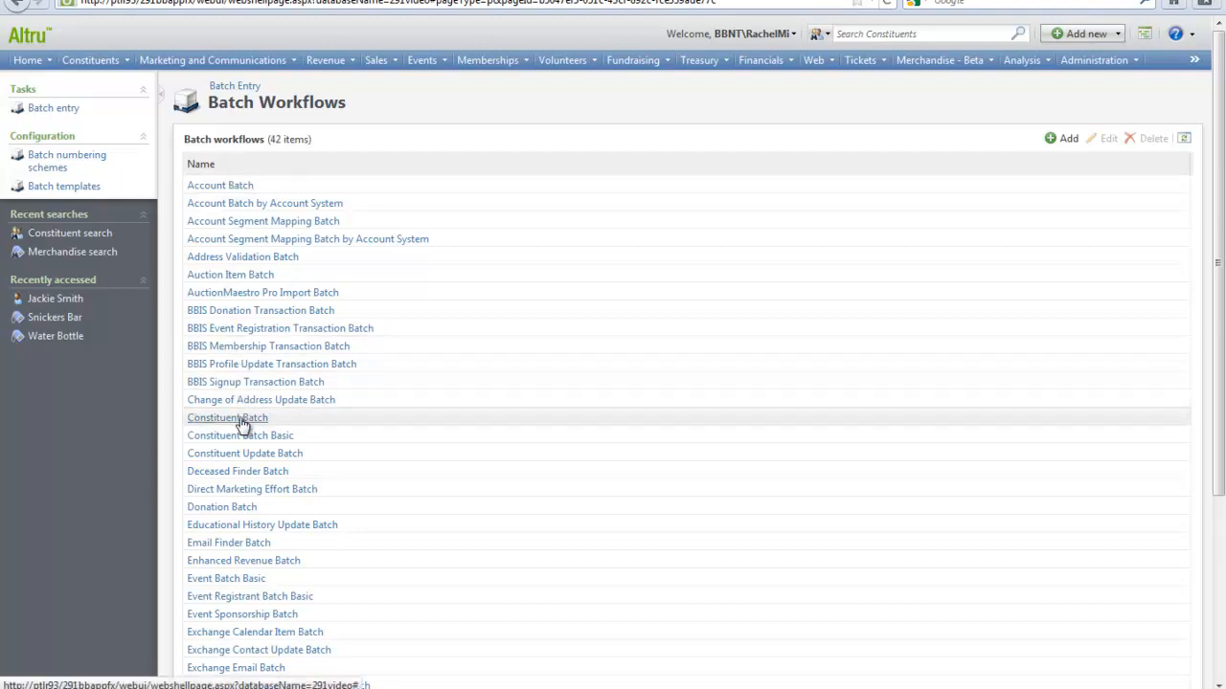
left_click(227, 418)
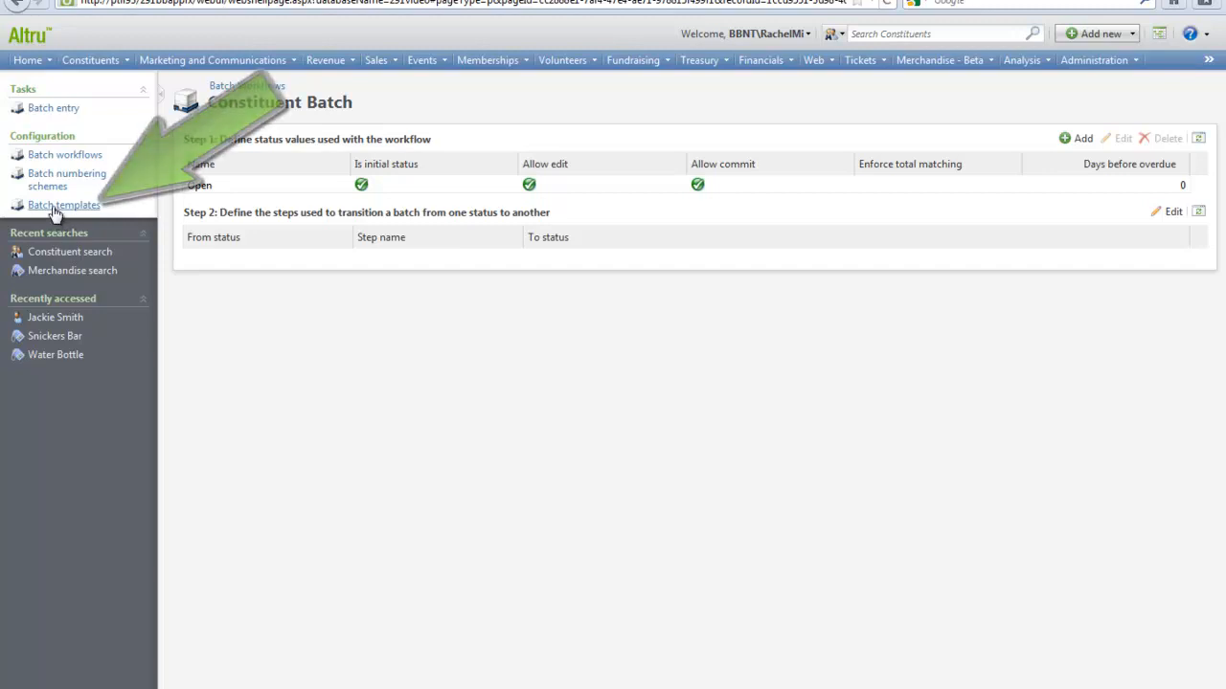
Step: Browse the Constituent Batch template's field and permission steps without saving, returning to Batch entry
left_click(61, 205)
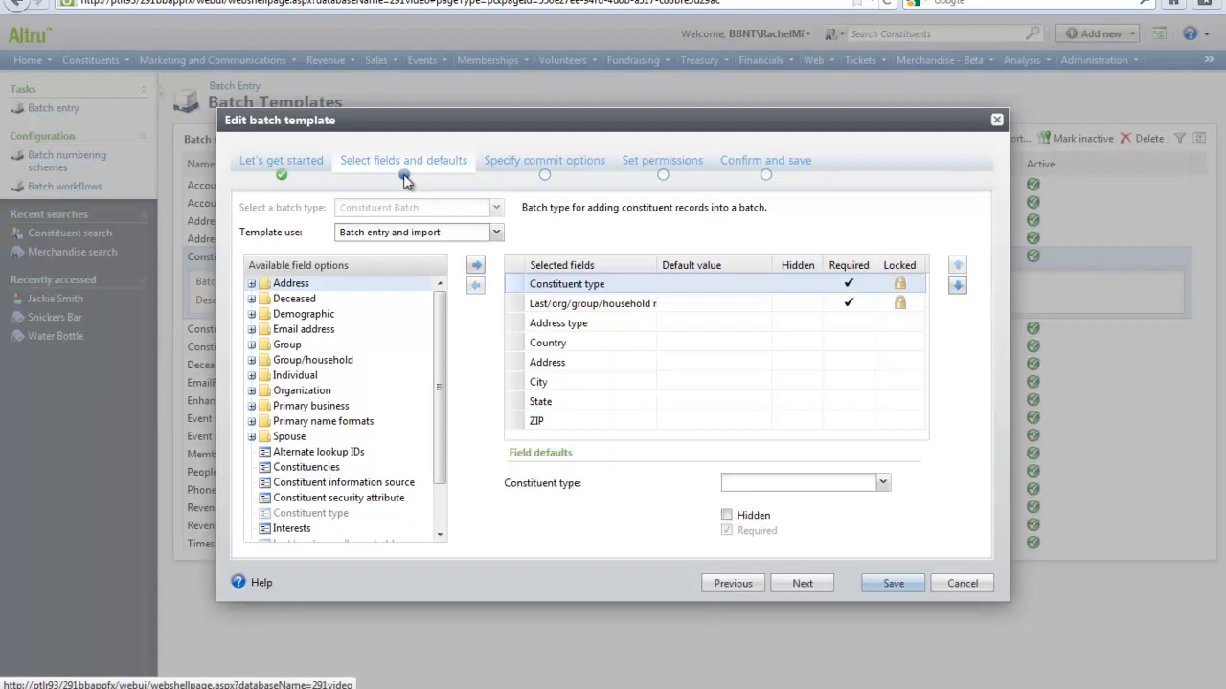
mouse_move(399, 178)
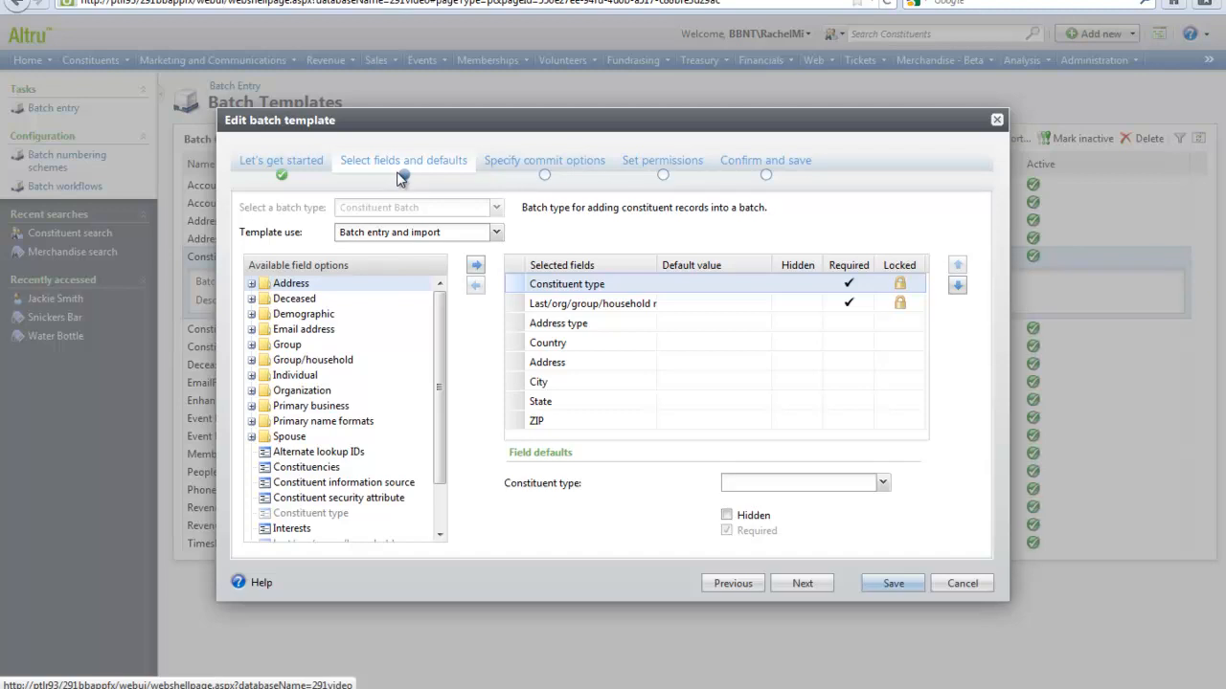
left_click(801, 584)
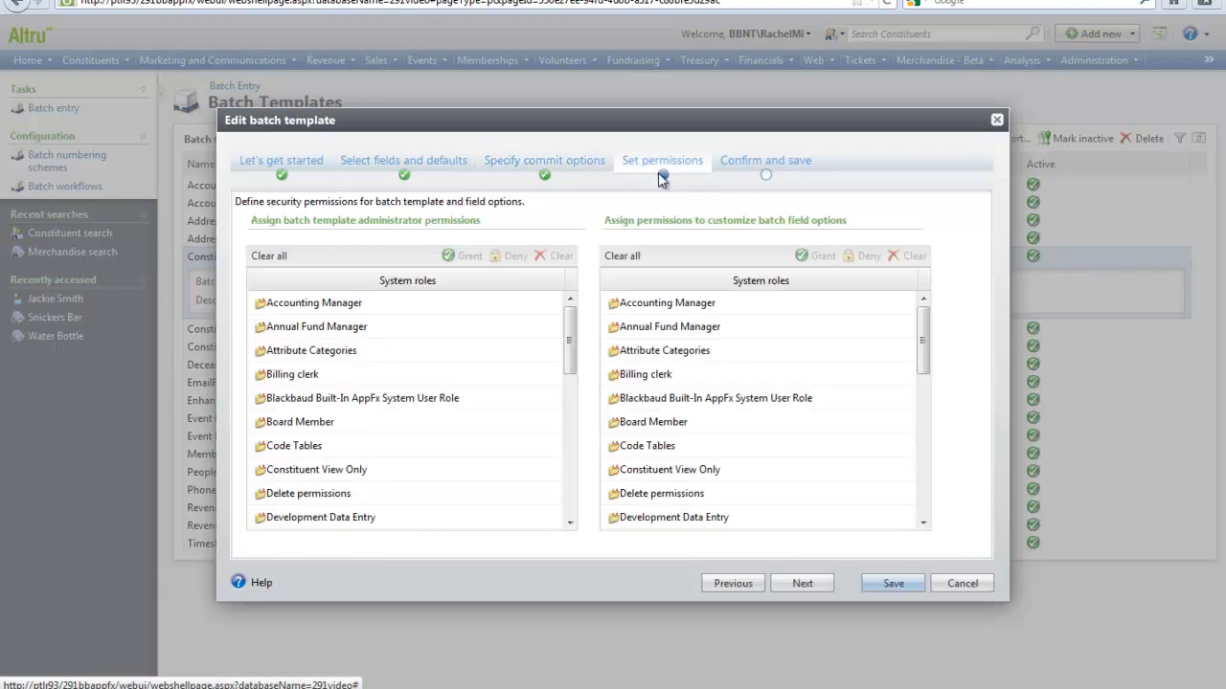
left_click(962, 582)
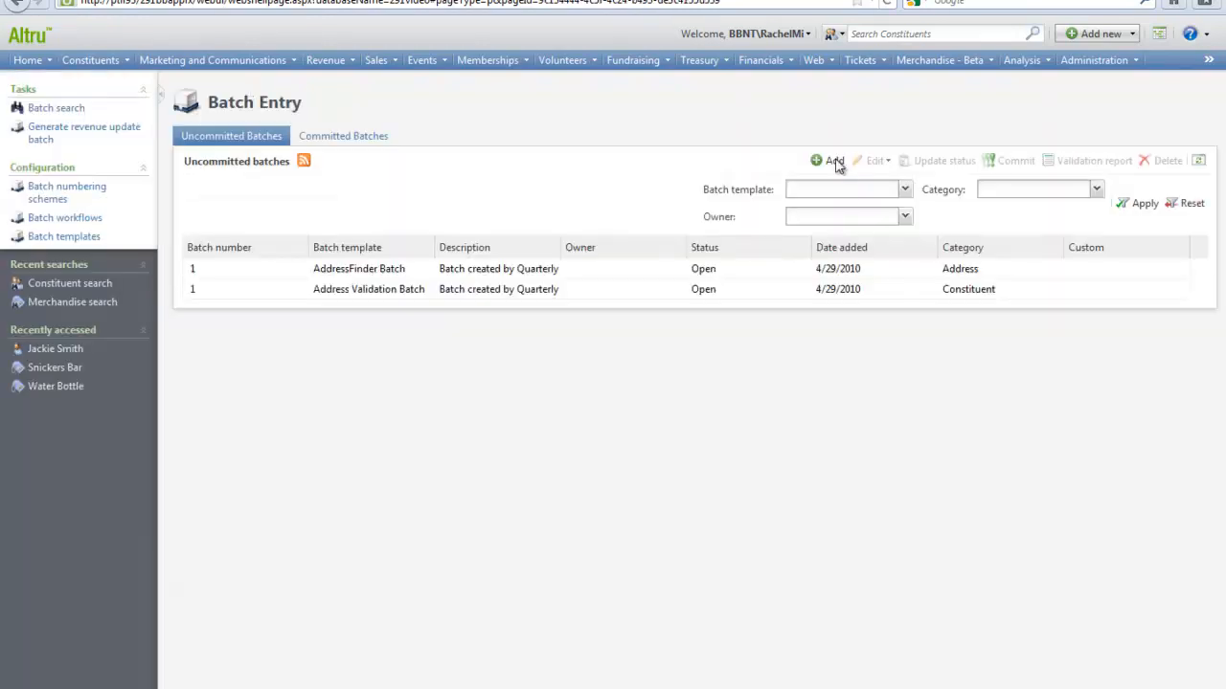
Step: Add a new batch using the Constituent Batch template and open its field customization
left_click(821, 160)
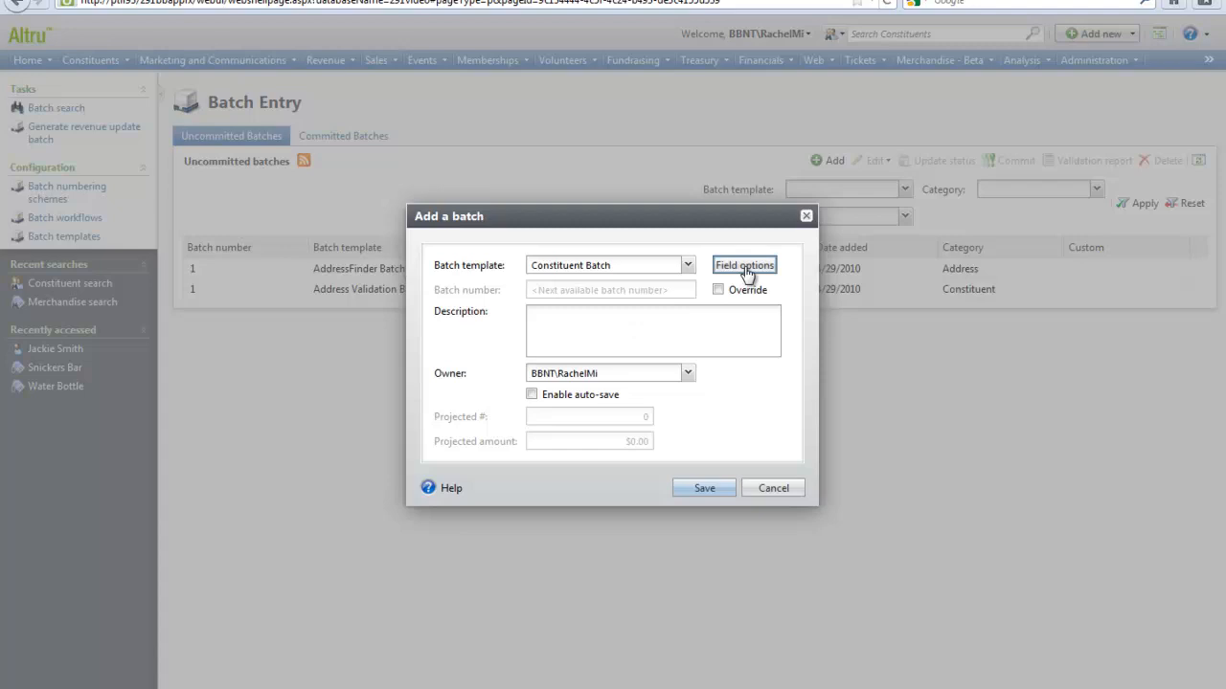
left_click(744, 265)
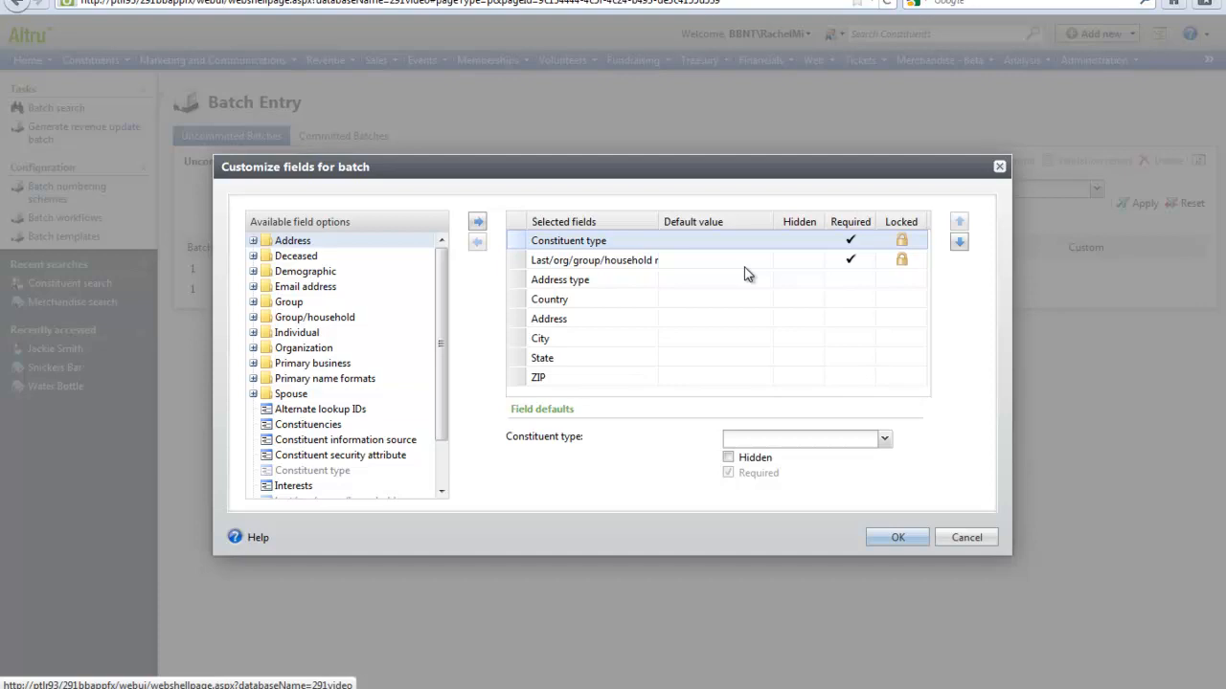
mouse_move(328, 336)
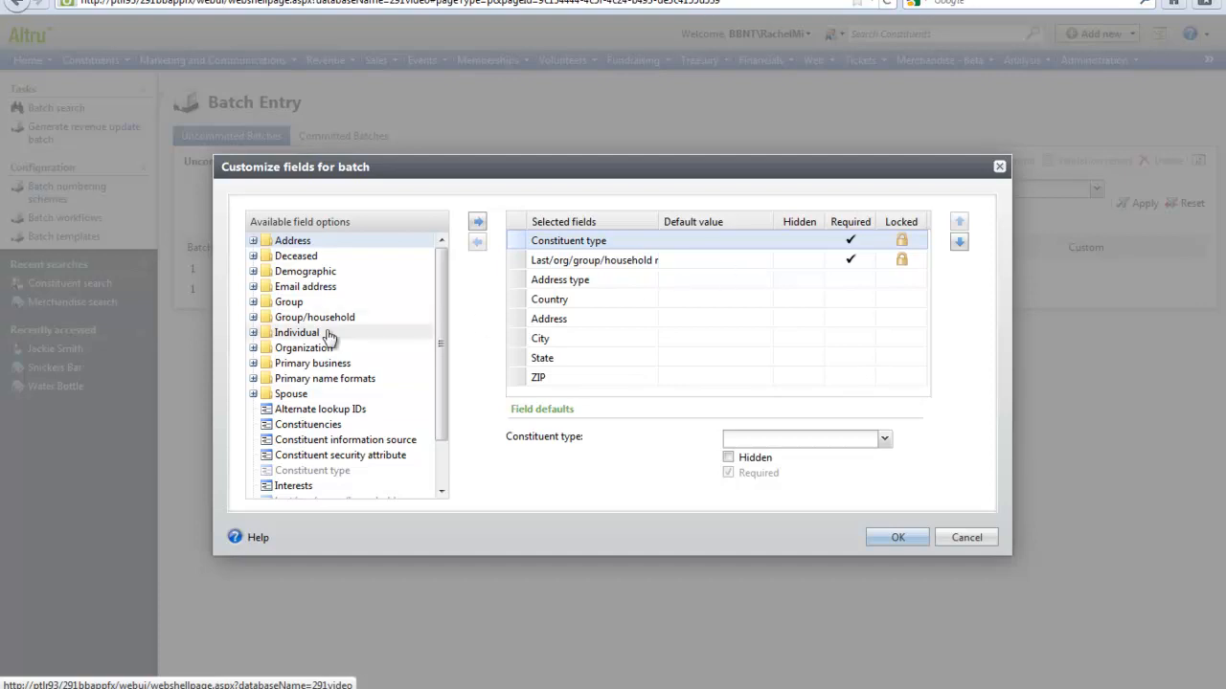
Step: Add First name below the name field, default constituent type to Individual, and confirm
left_click(253, 332)
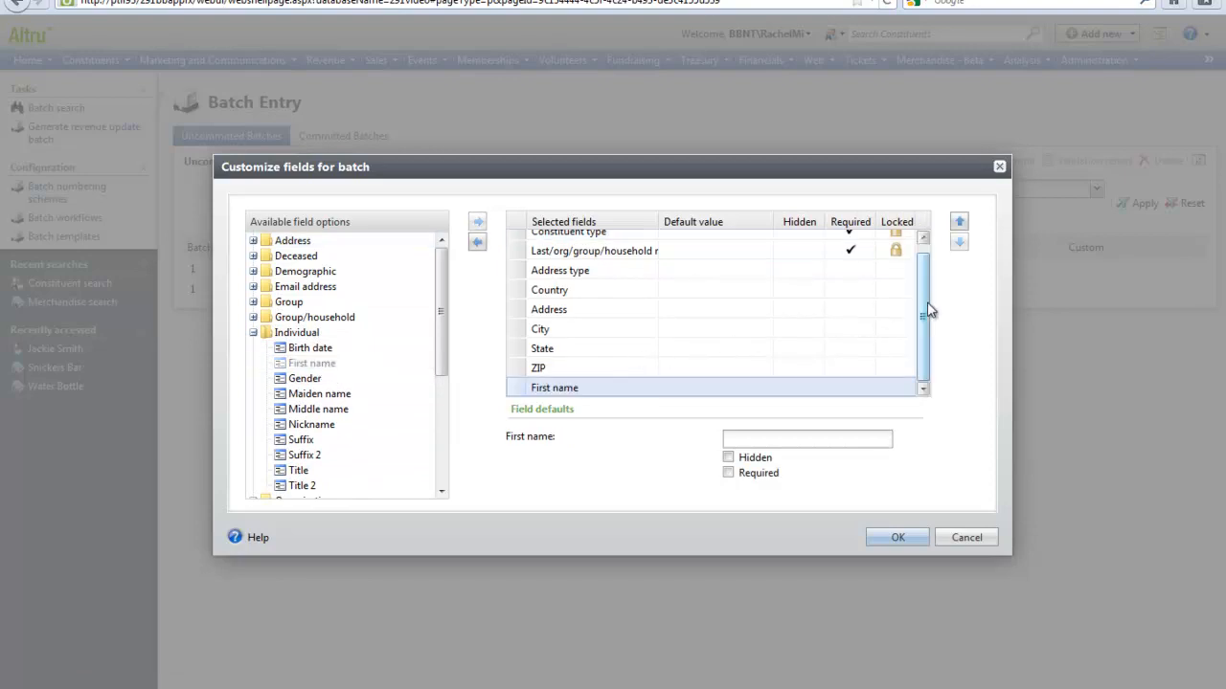
left_click(960, 221)
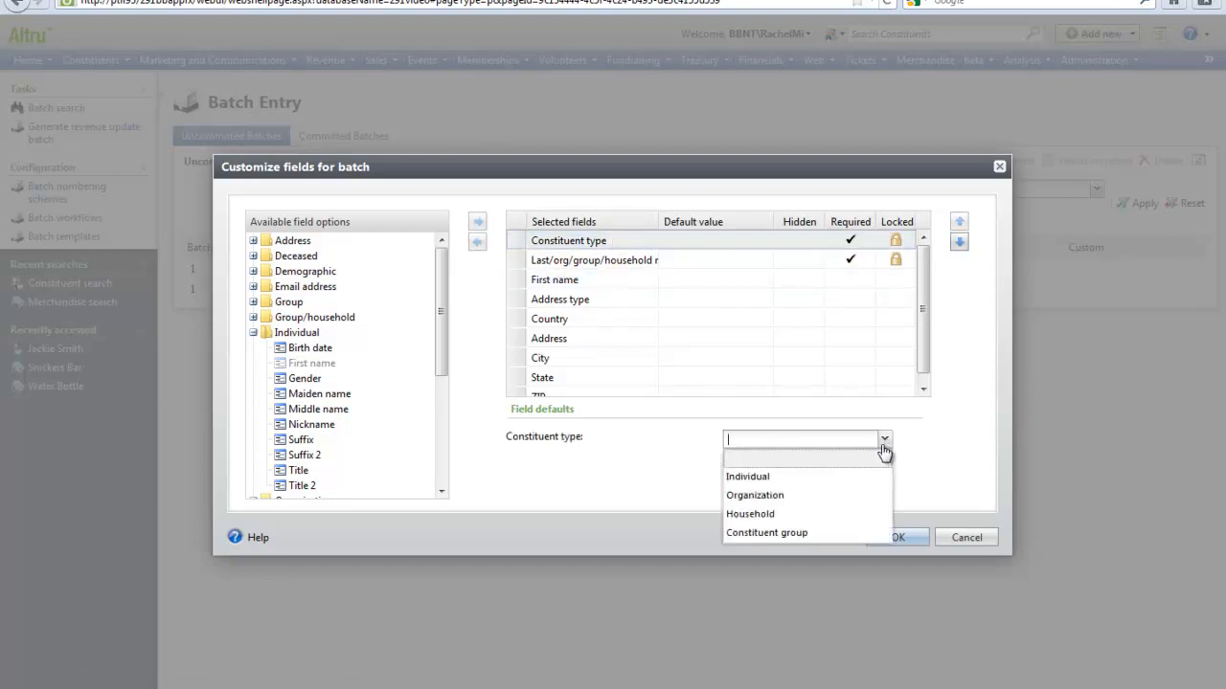
left_click(747, 476)
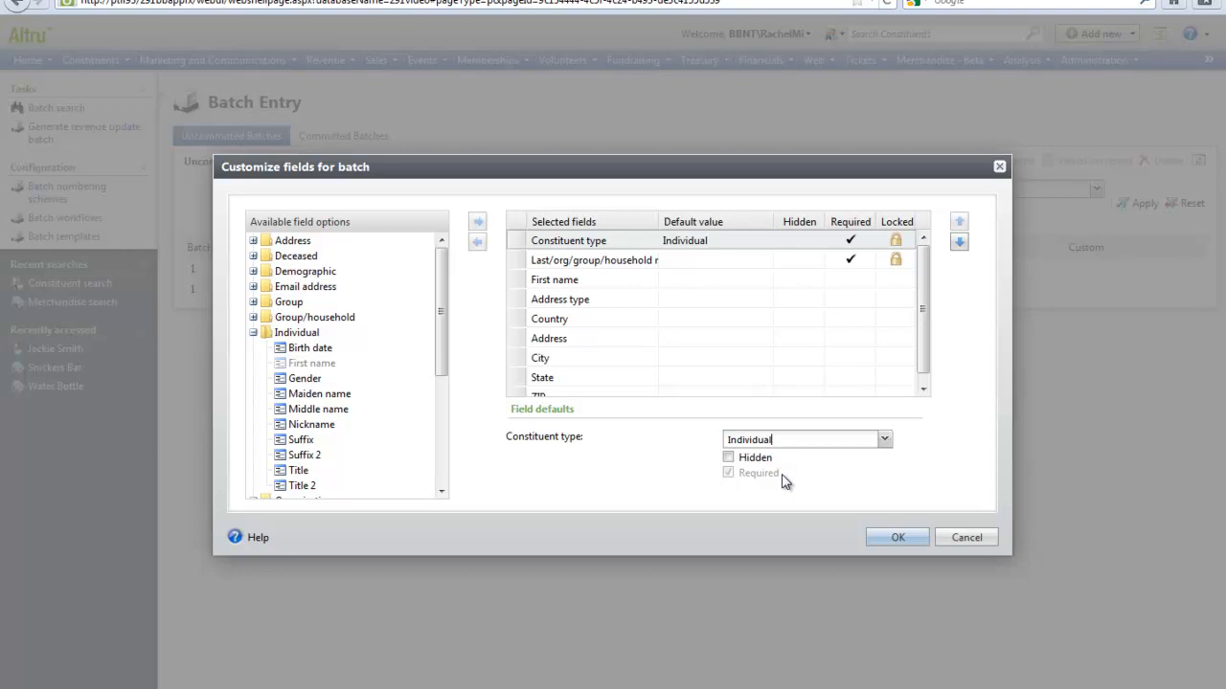
mouse_move(783, 481)
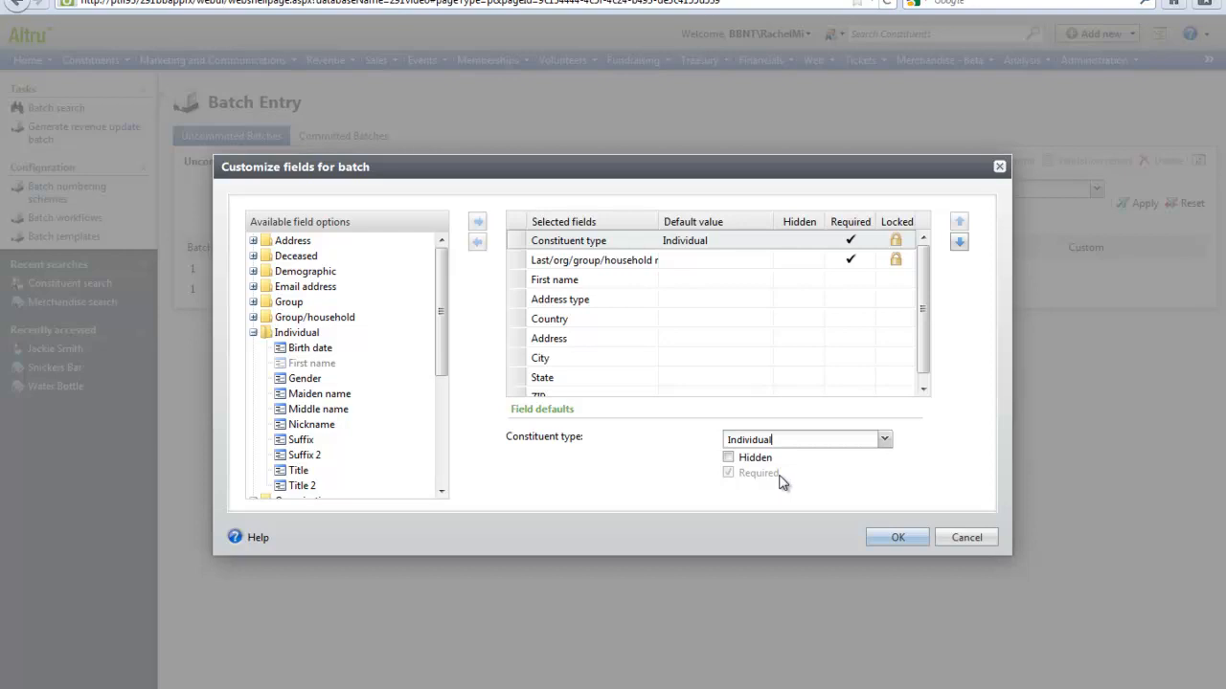
left_click(897, 537)
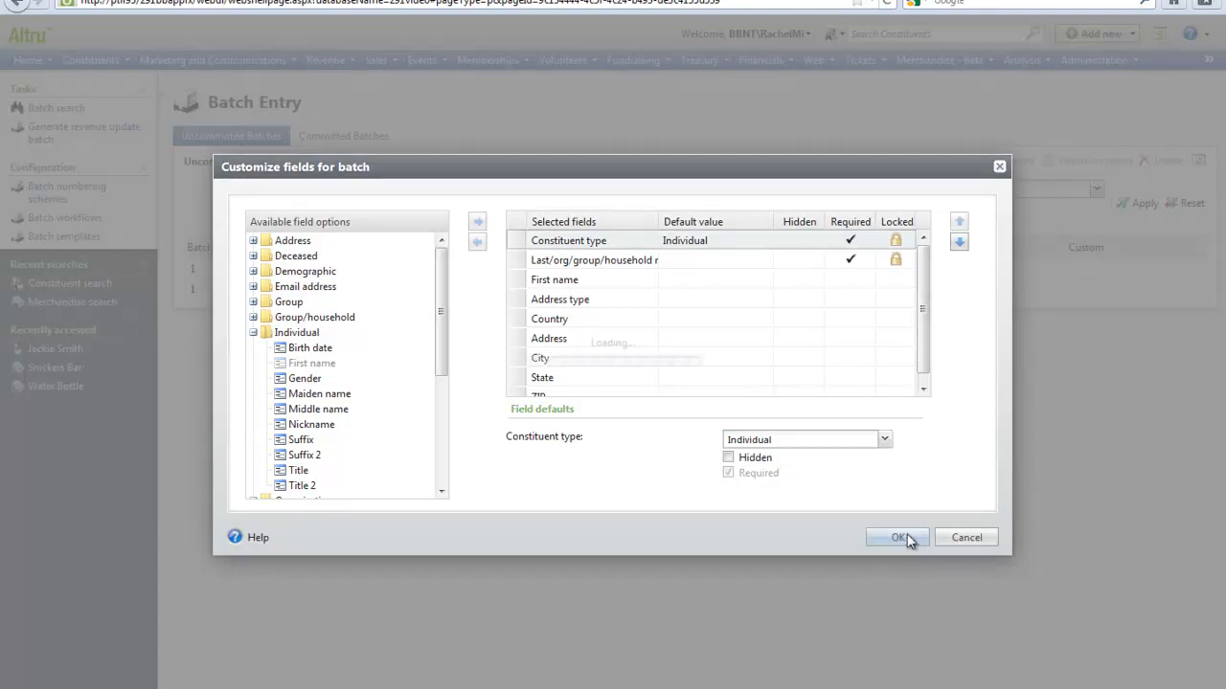
left_click(895, 538)
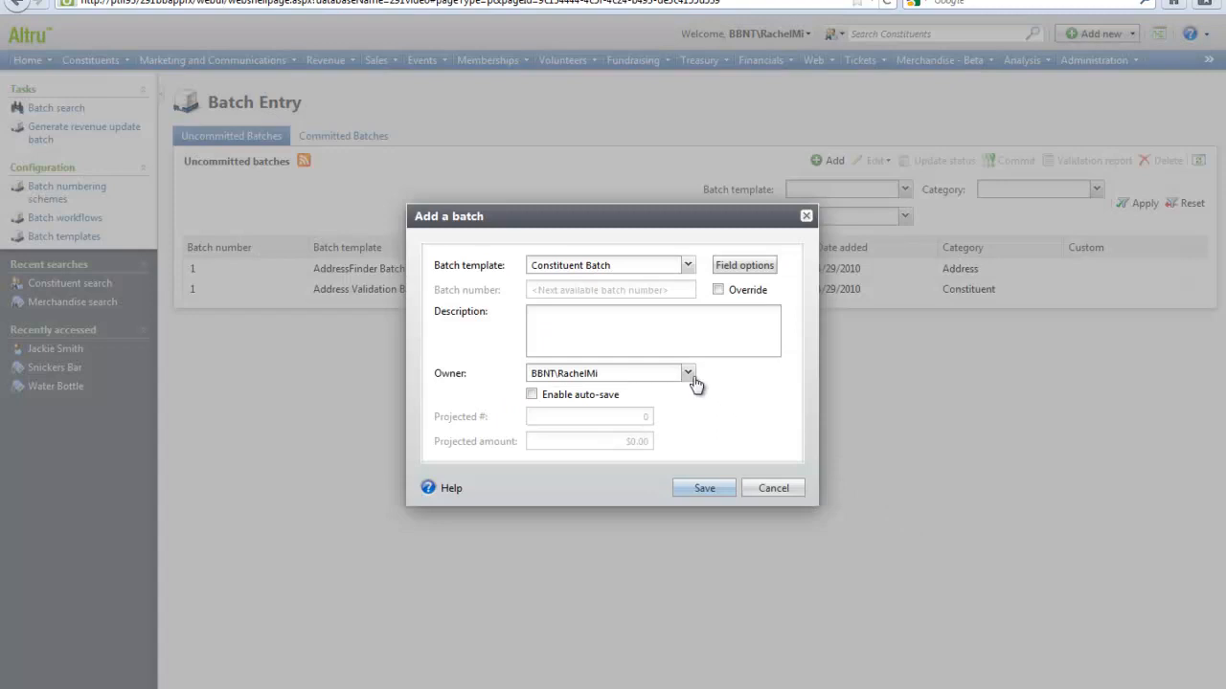
mouse_move(691, 377)
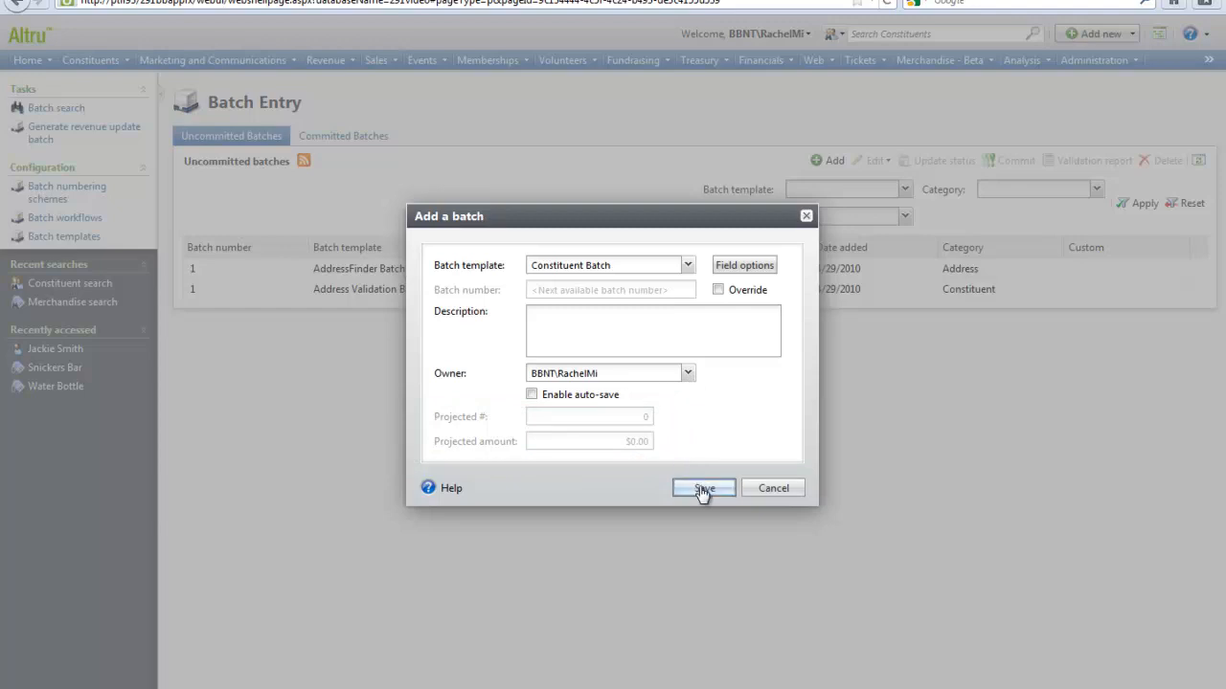
left_click(703, 488)
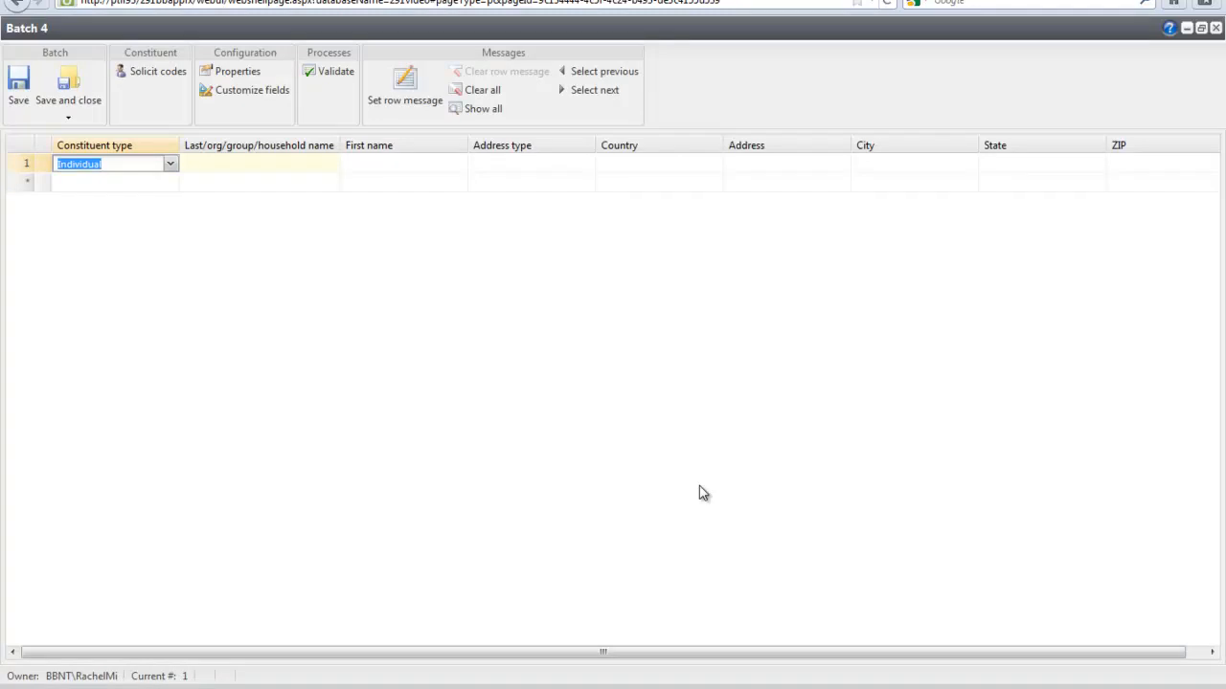
mouse_move(688, 368)
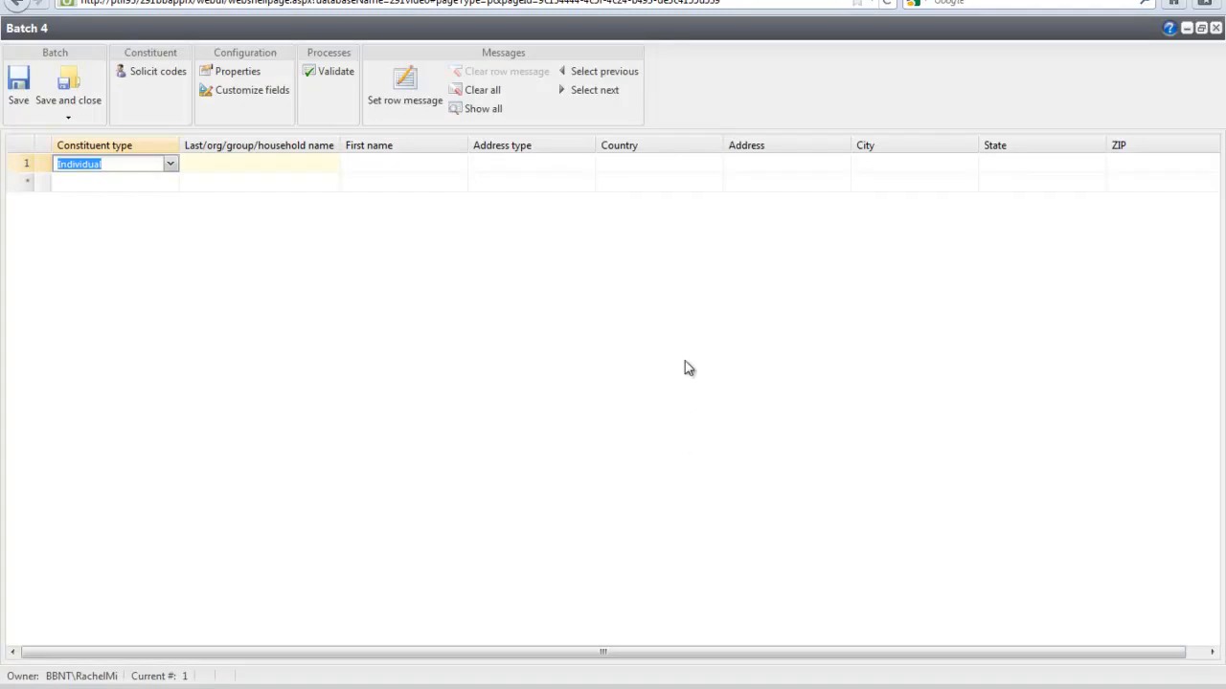
left_click(258, 163)
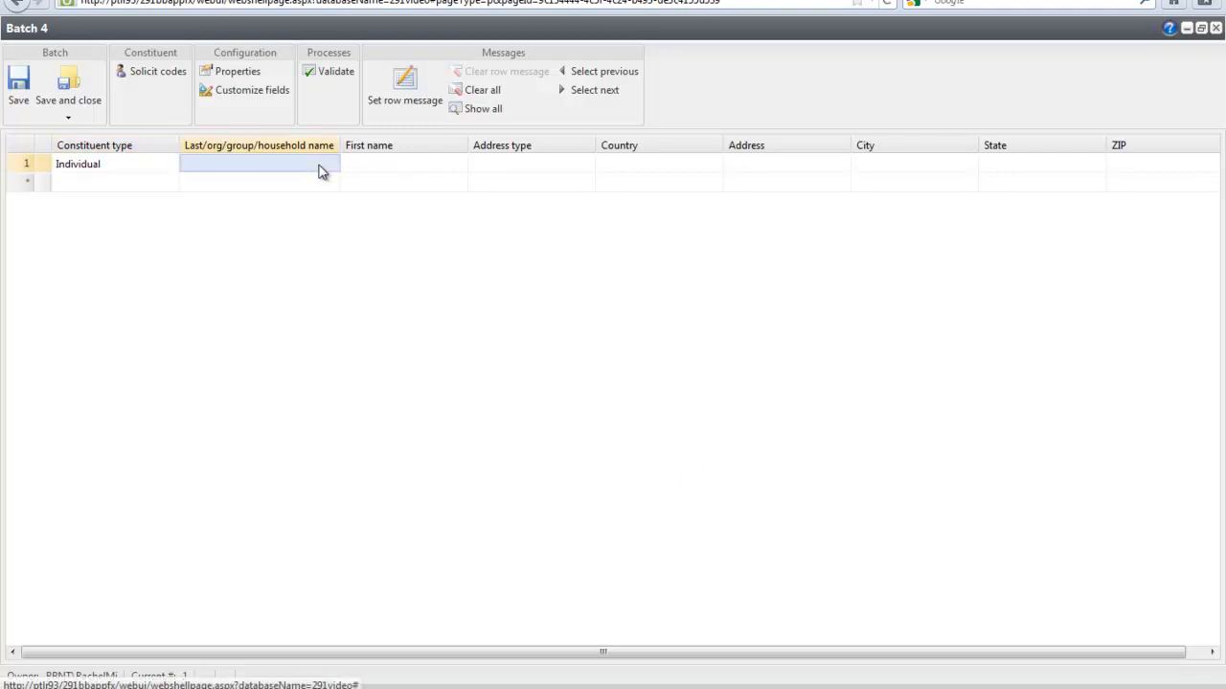
type("Smit")
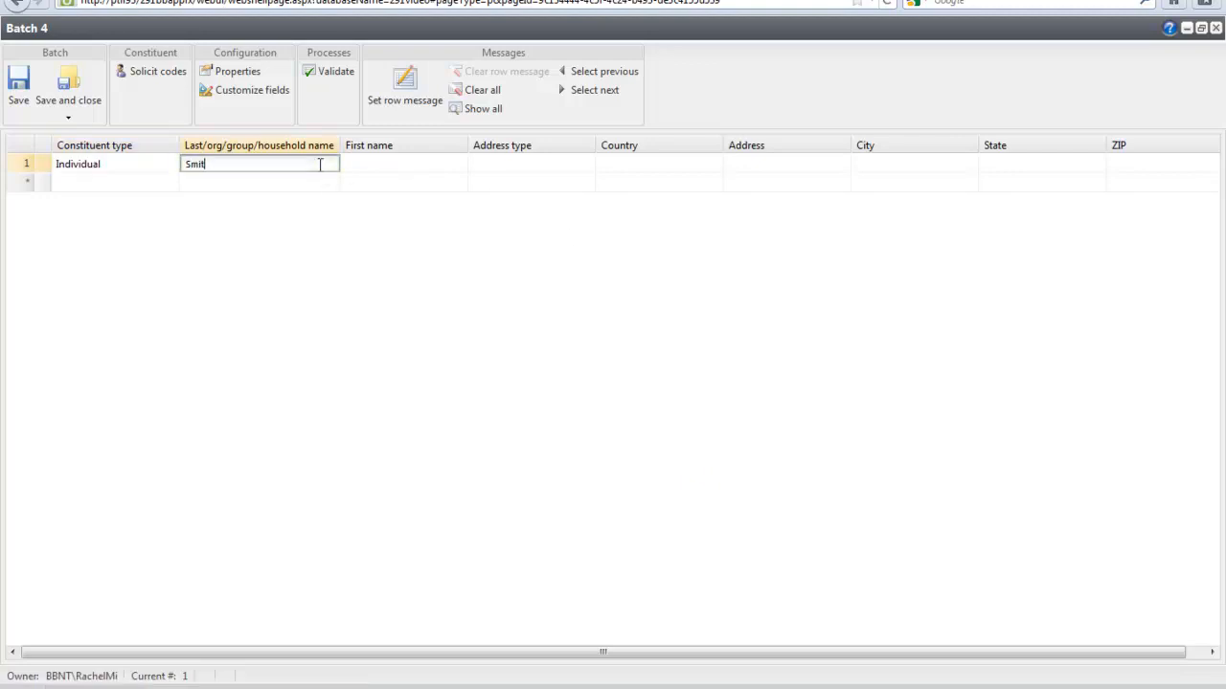
type("Jackie")
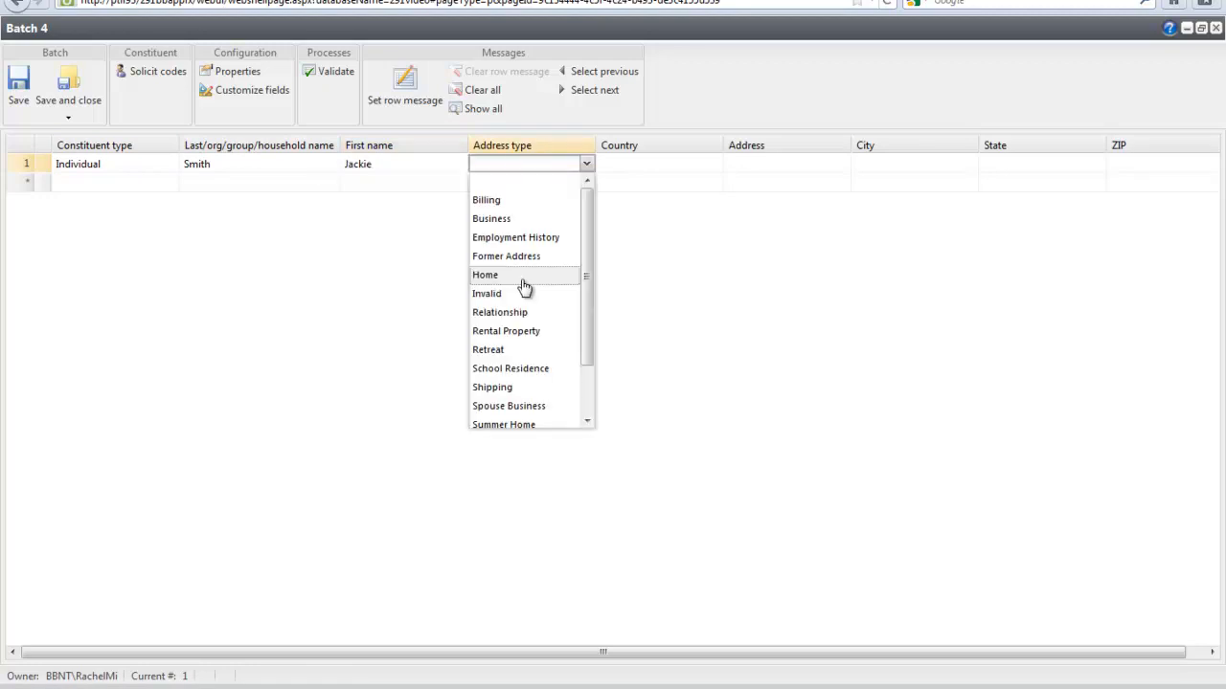
Step: Enter Home address 123 Blackbaud Way, Charleston, SC 29464 for Jackie Smith
left_click(485, 275)
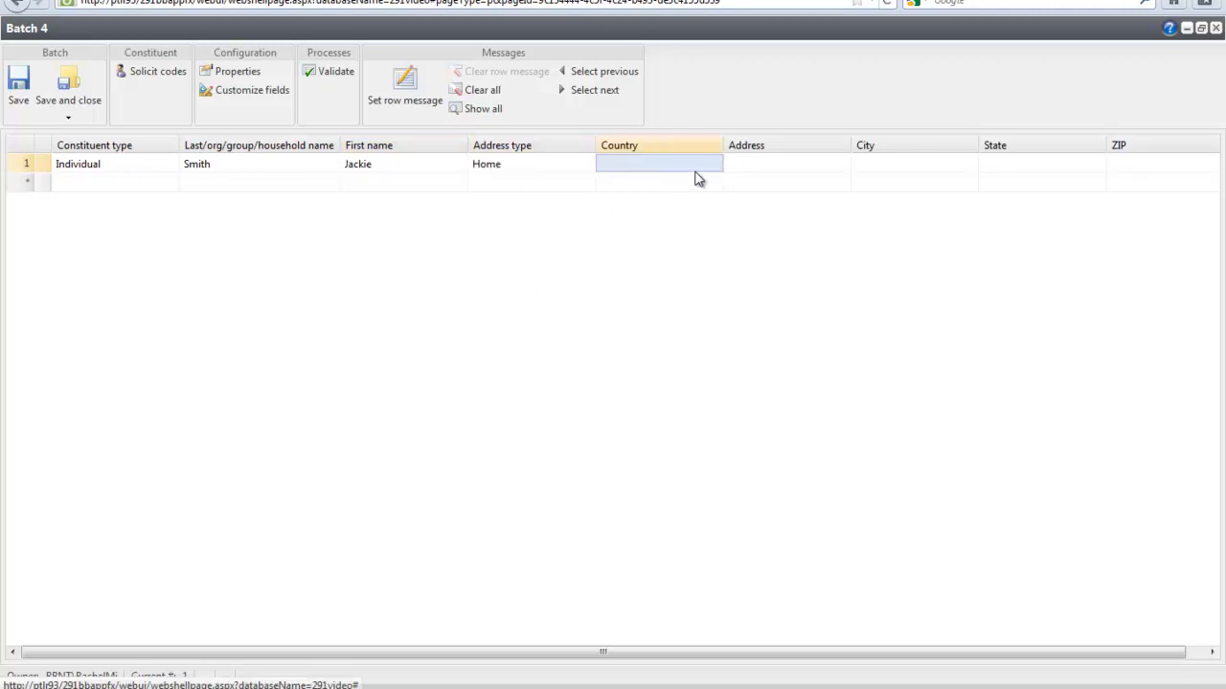
type("123 B")
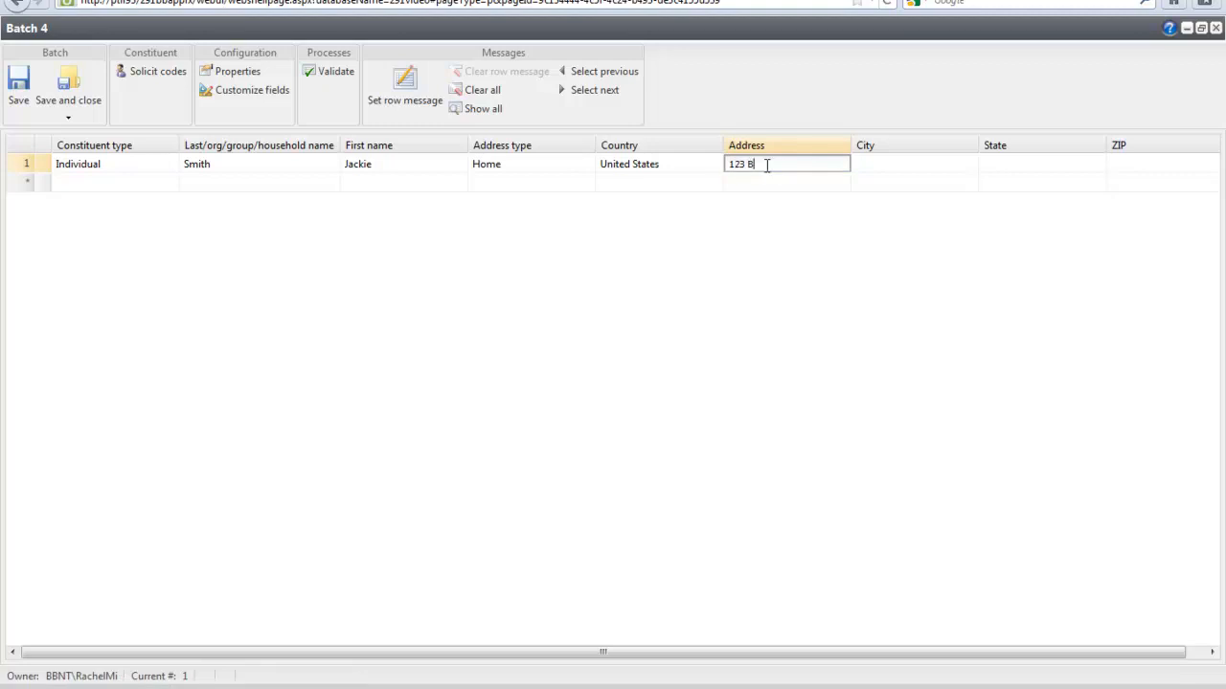
type("lackbaud W")
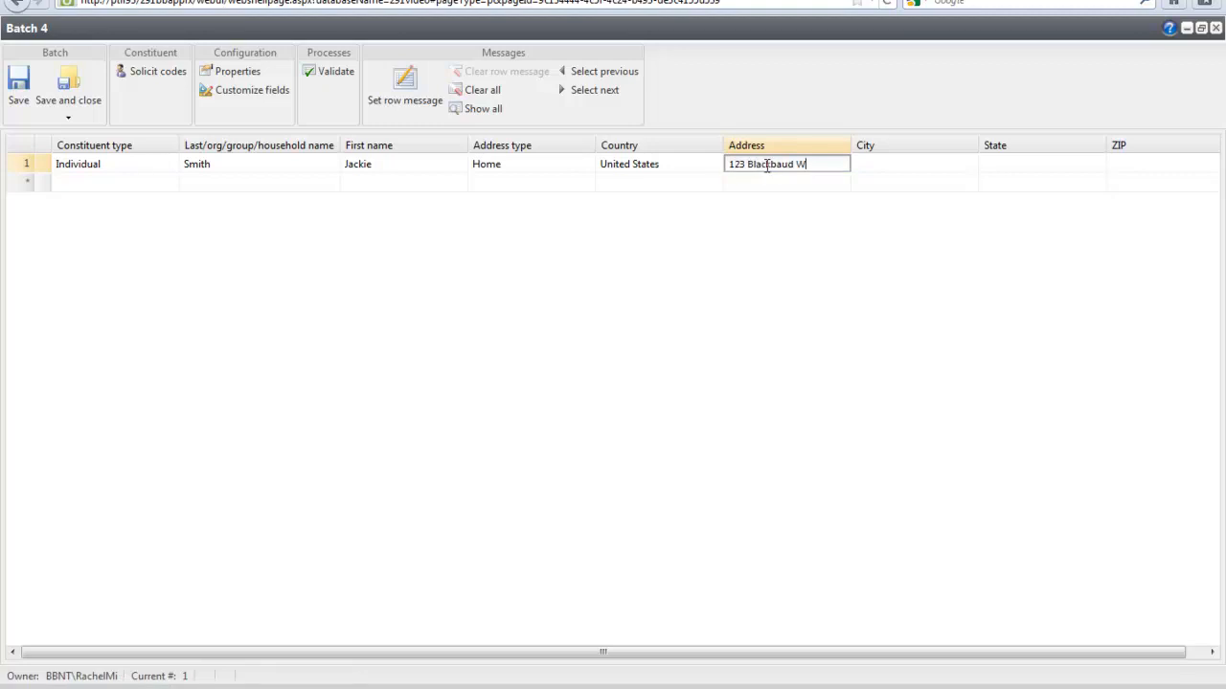
type("Charleston")
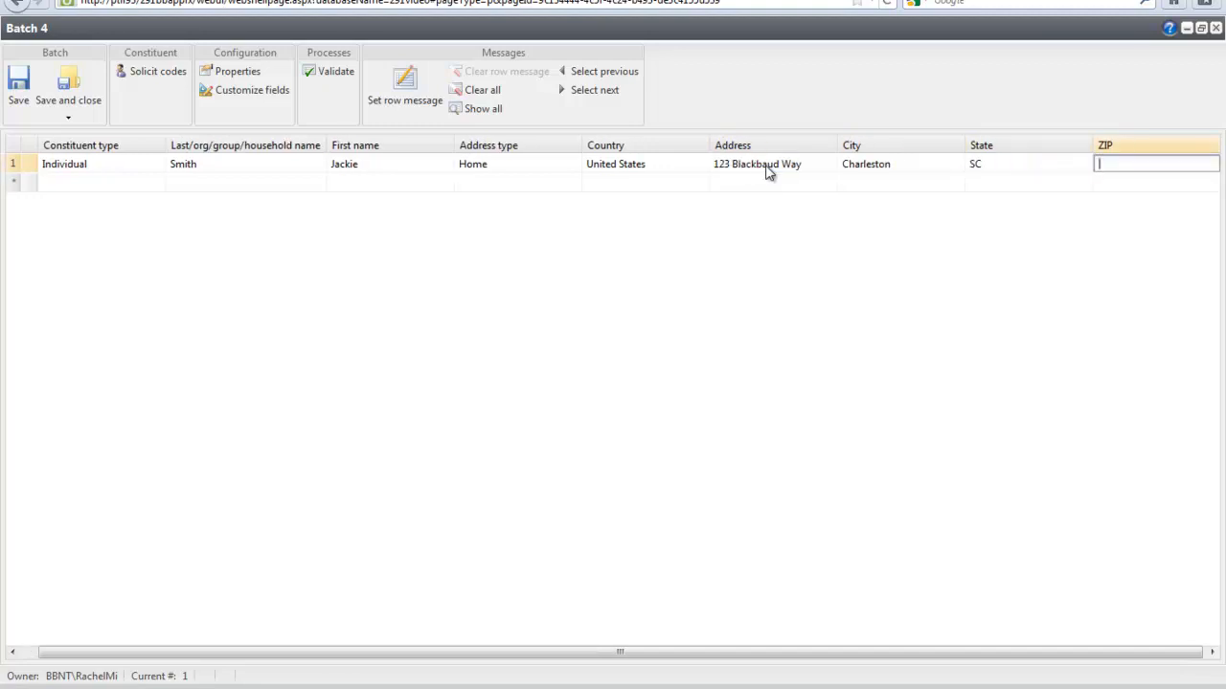
type("29464")
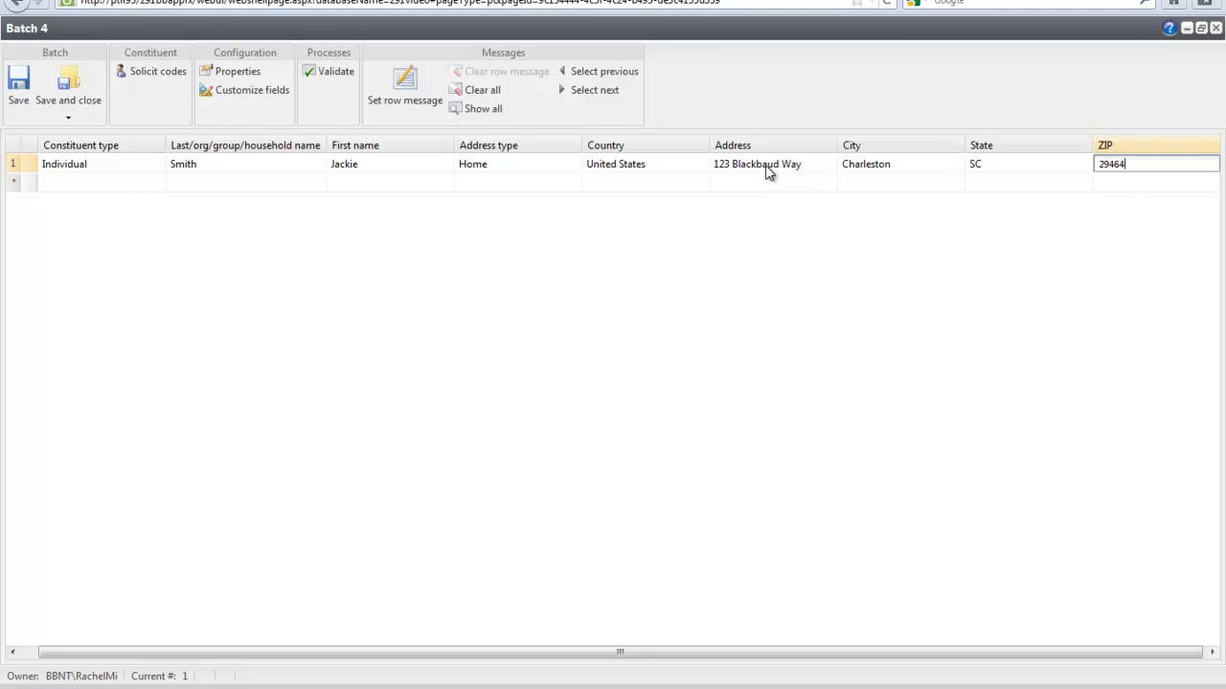
left_click(336, 72)
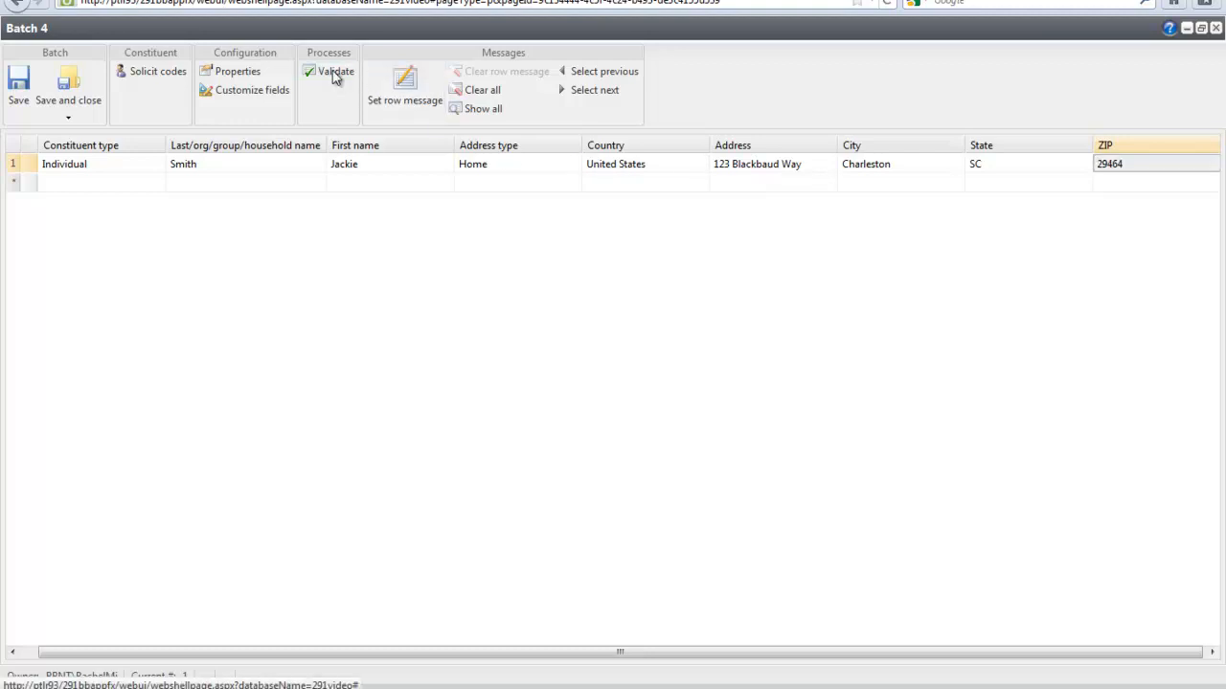
Step: Validate Batch 4 and dismiss the Validation complete message
left_click(336, 71)
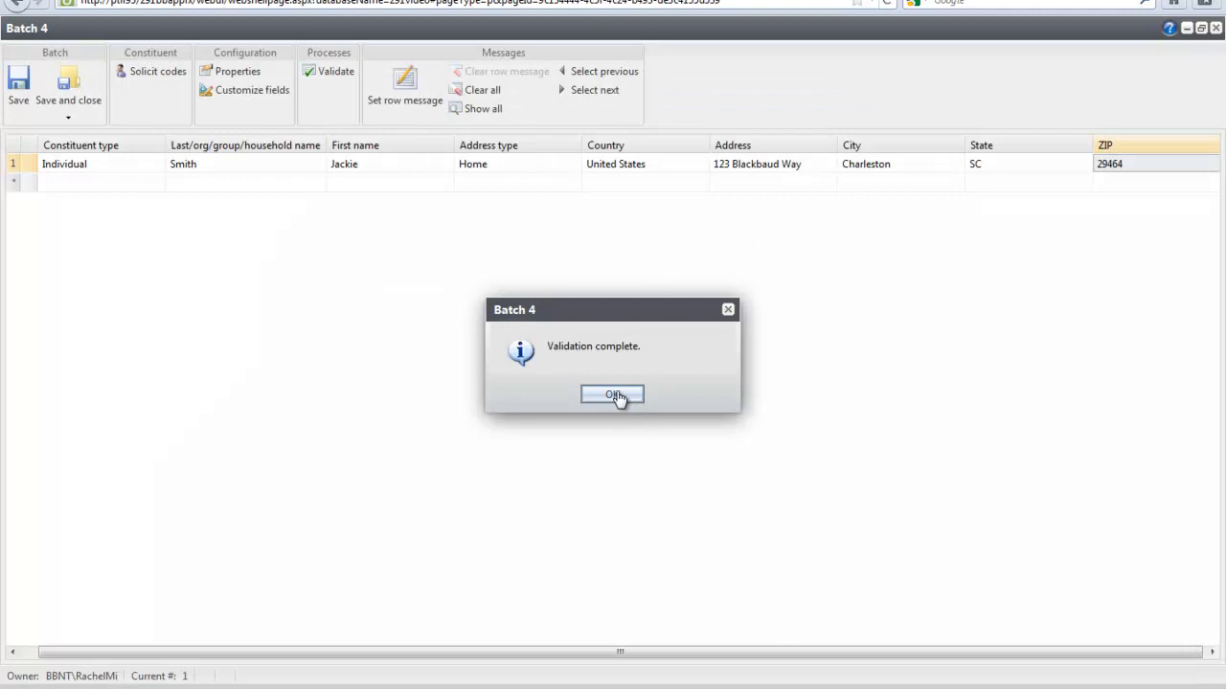
left_click(611, 394)
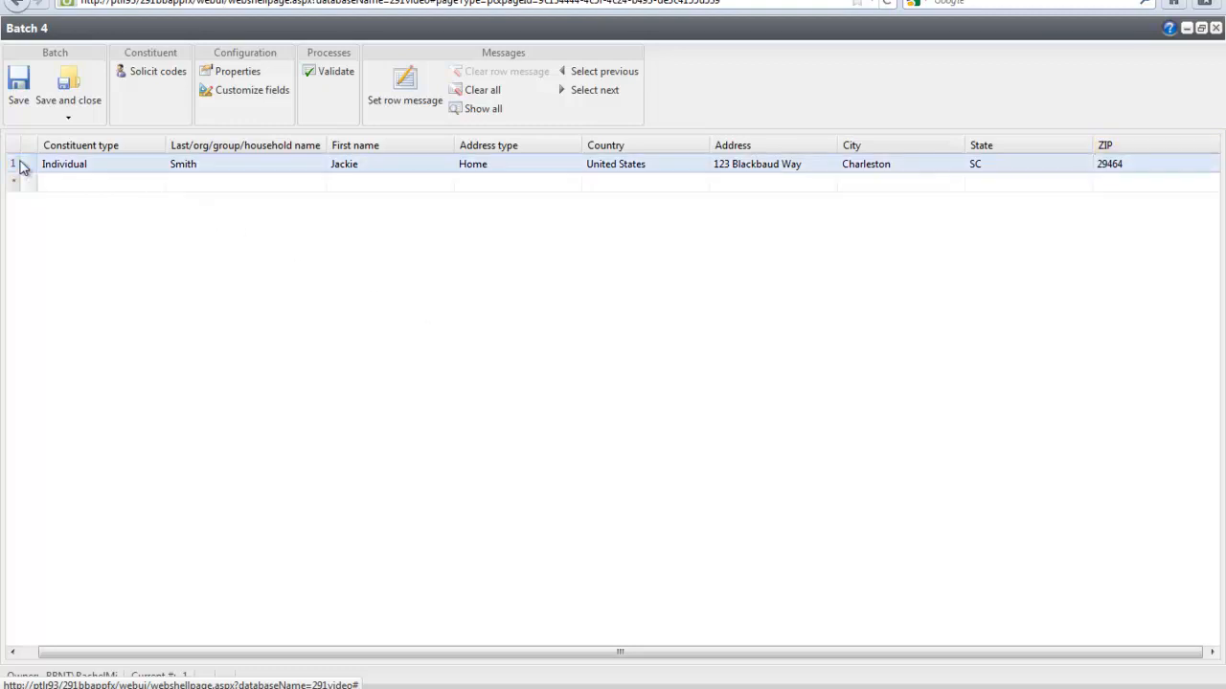
left_click(404, 84)
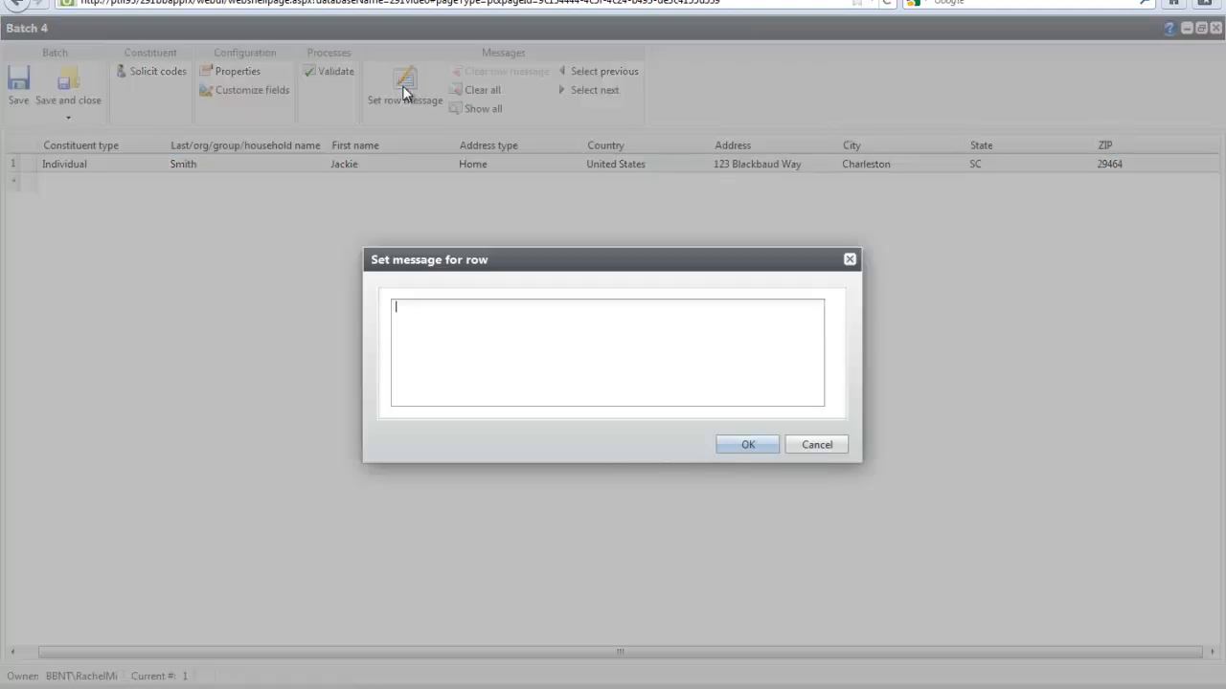
type("Dont")
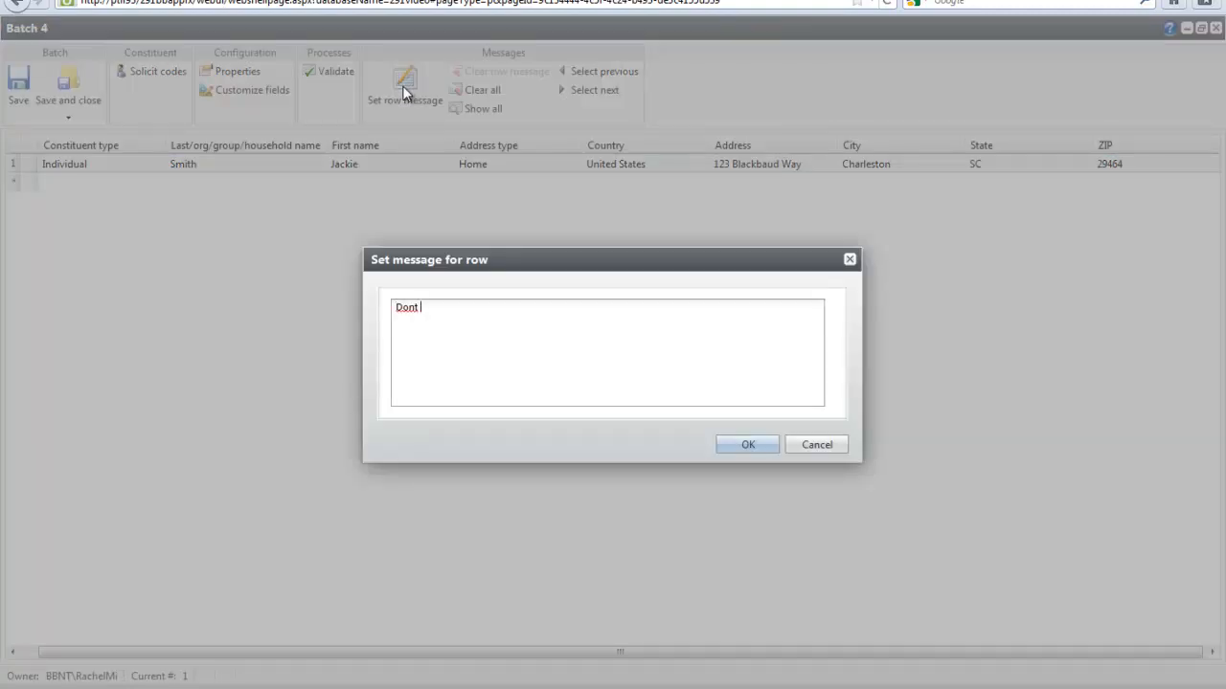
type("forget to ent")
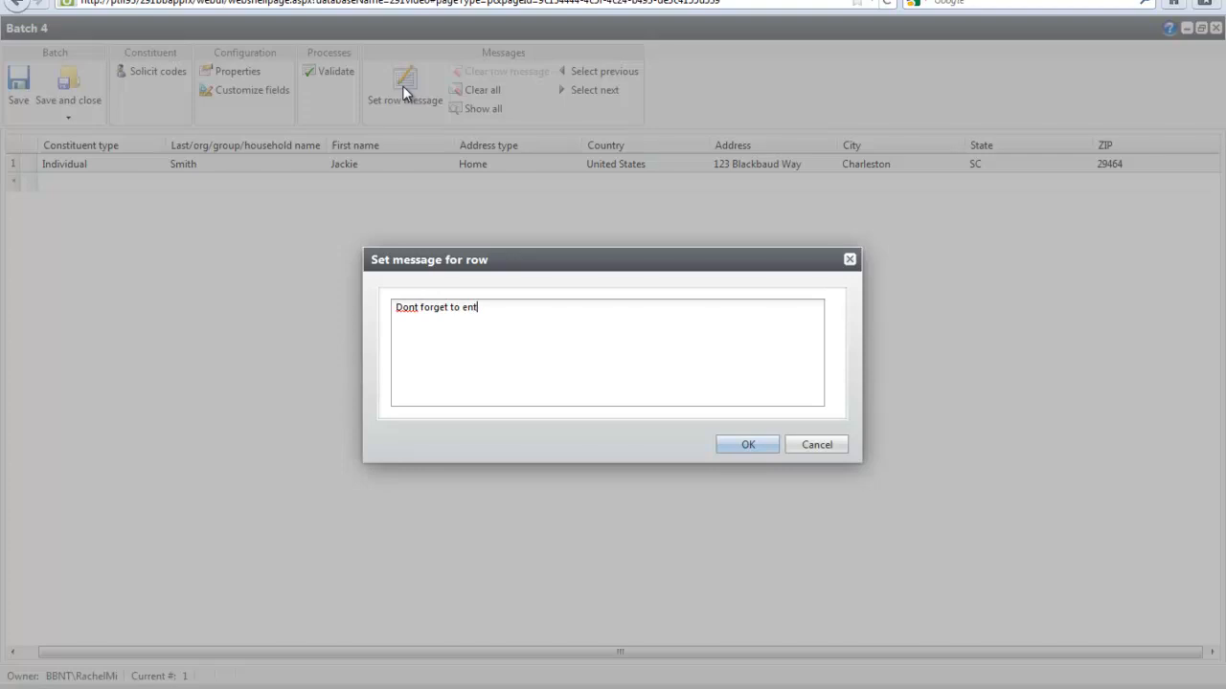
type("er address information!")
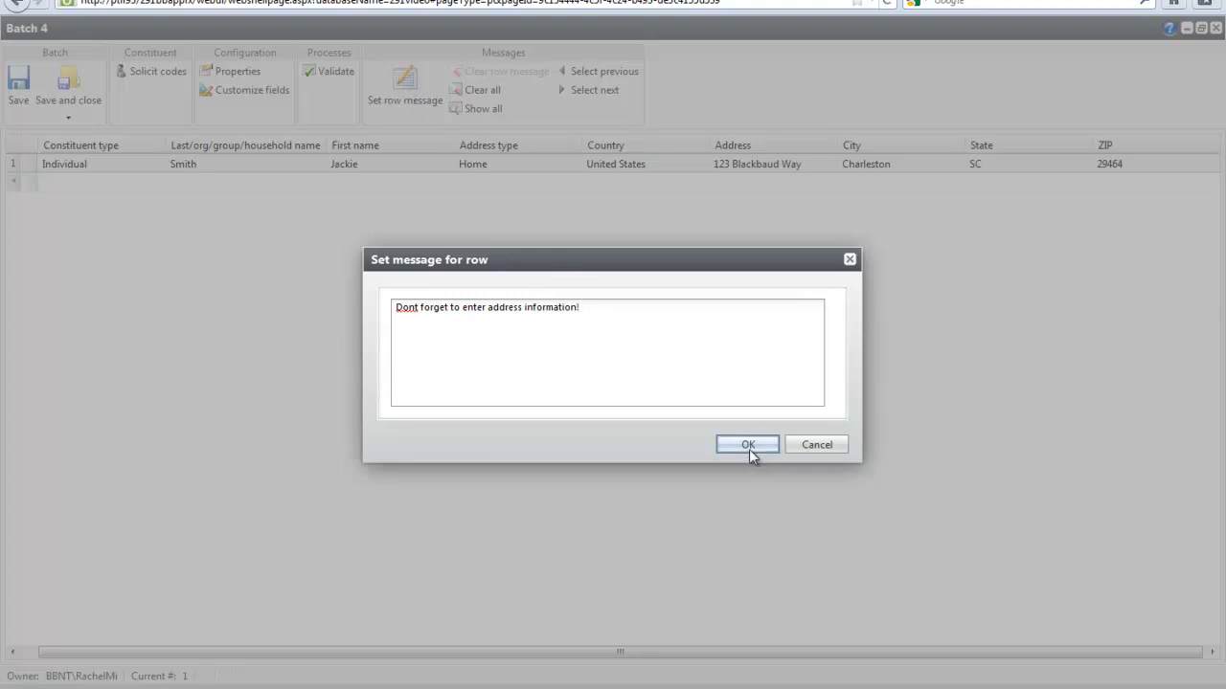
left_click(747, 445)
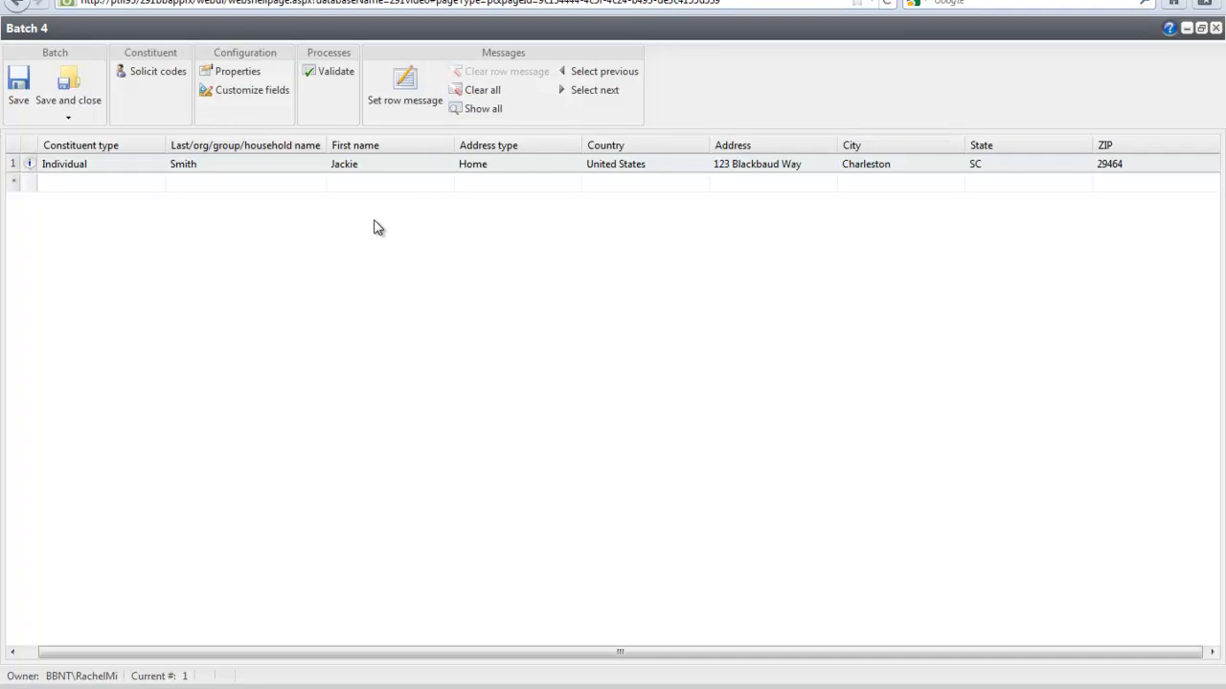
mouse_move(252, 96)
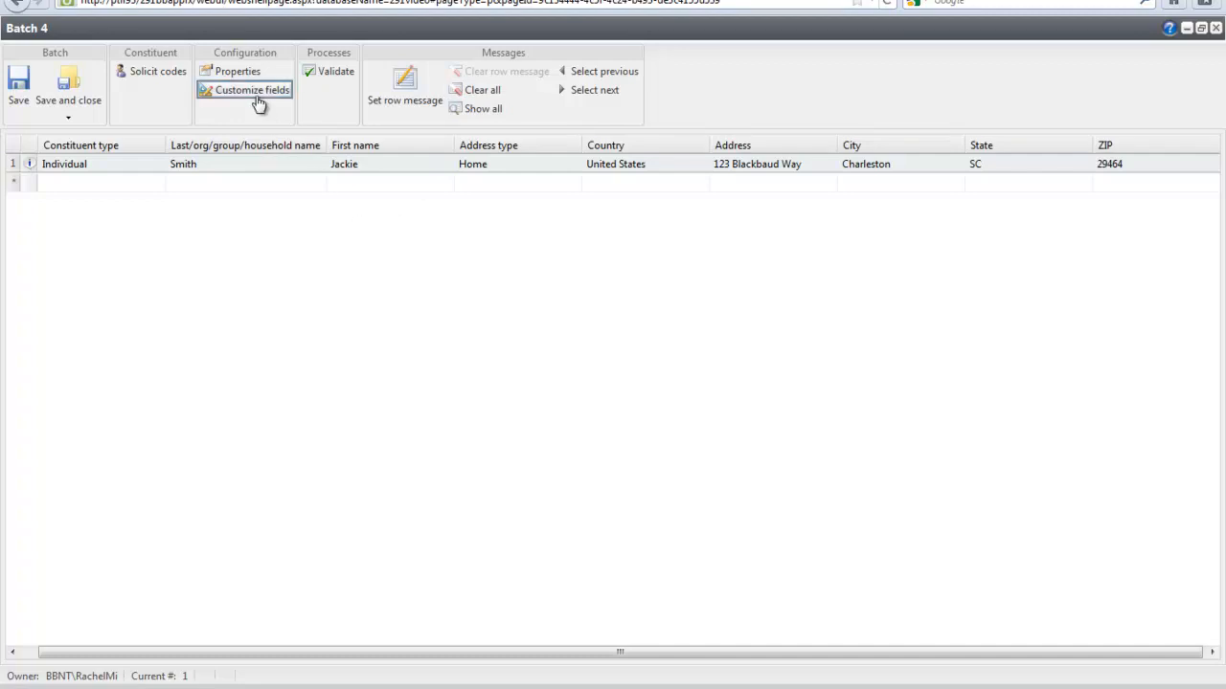
mouse_move(258, 104)
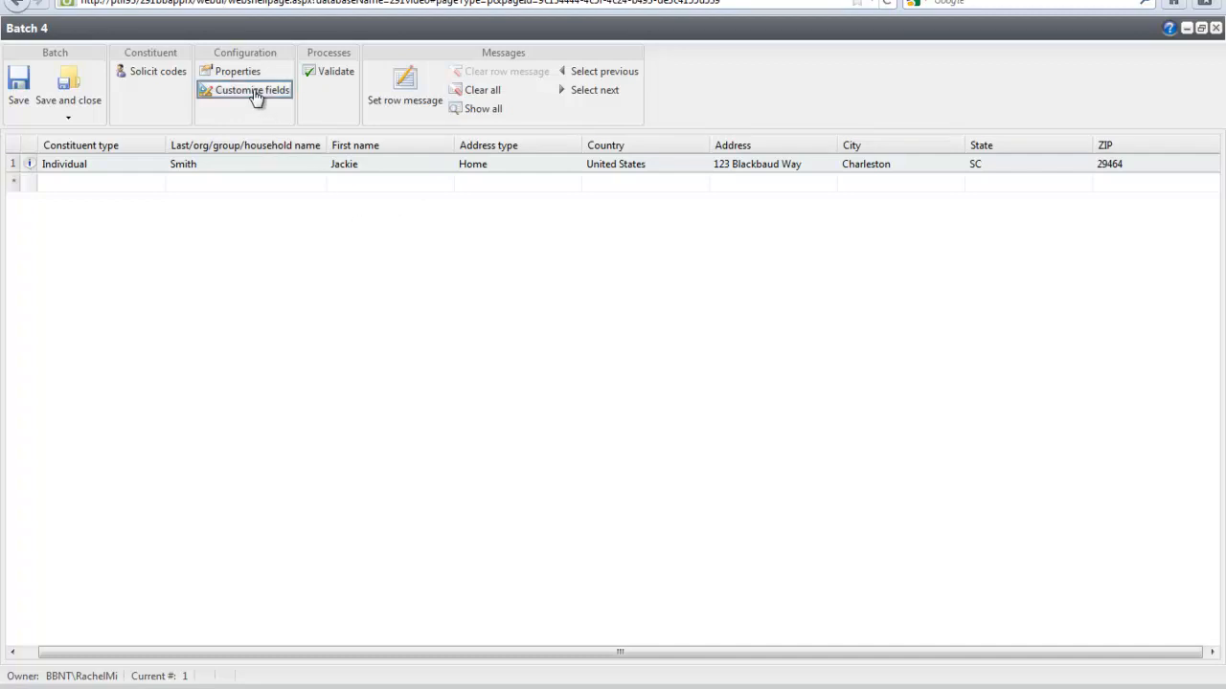
left_click(251, 90)
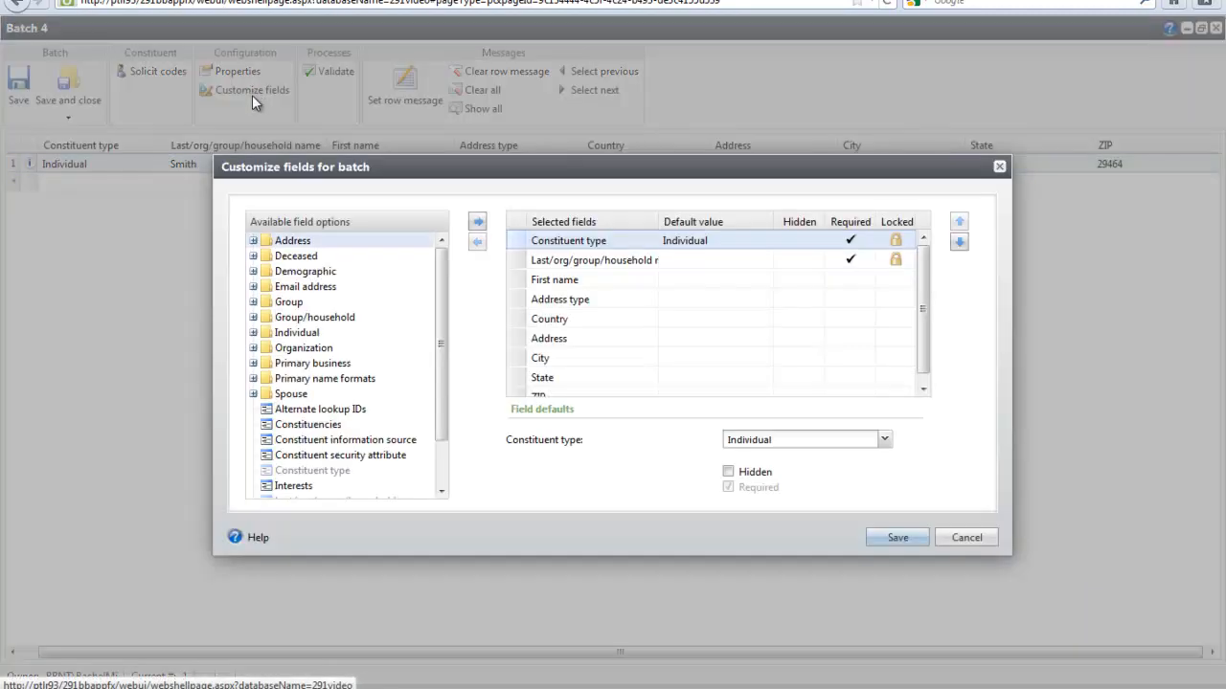
left_click(254, 332)
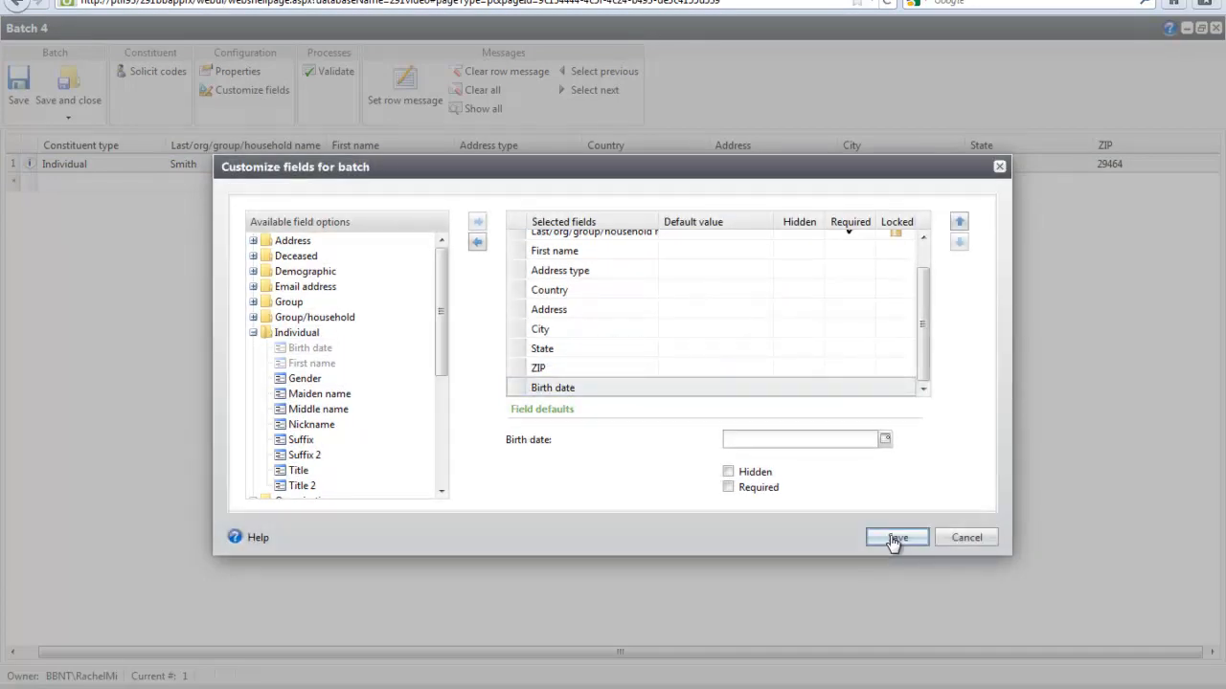
left_click(896, 537)
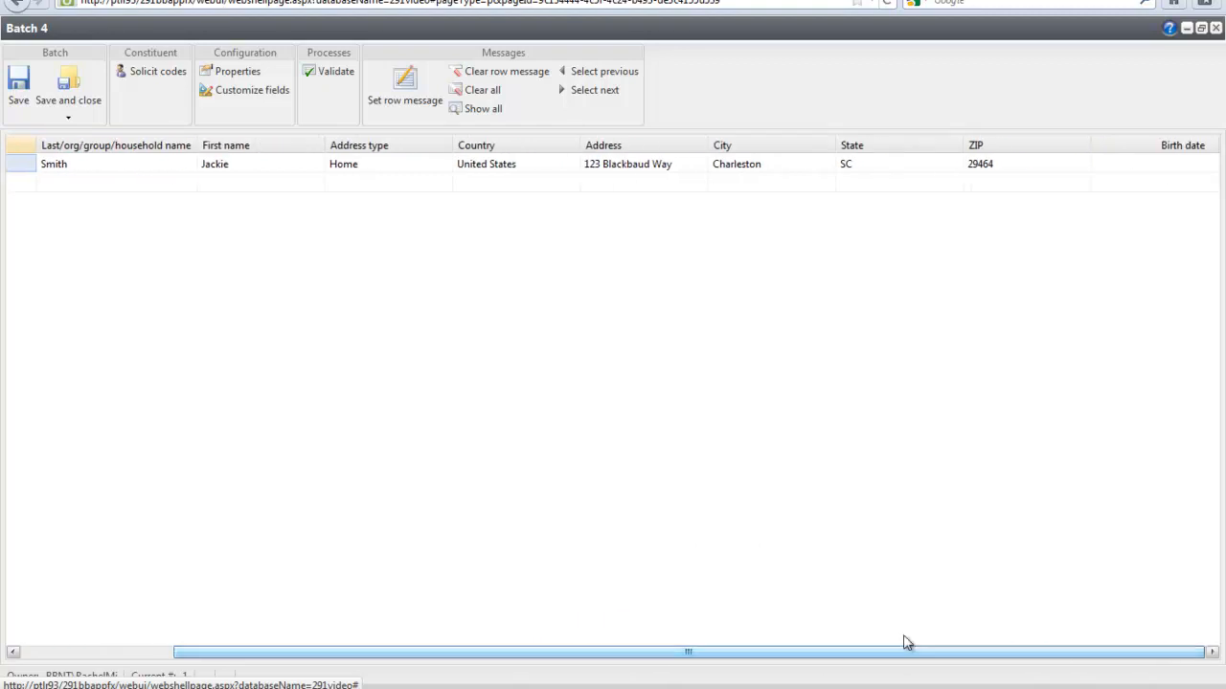
left_click(1153, 164)
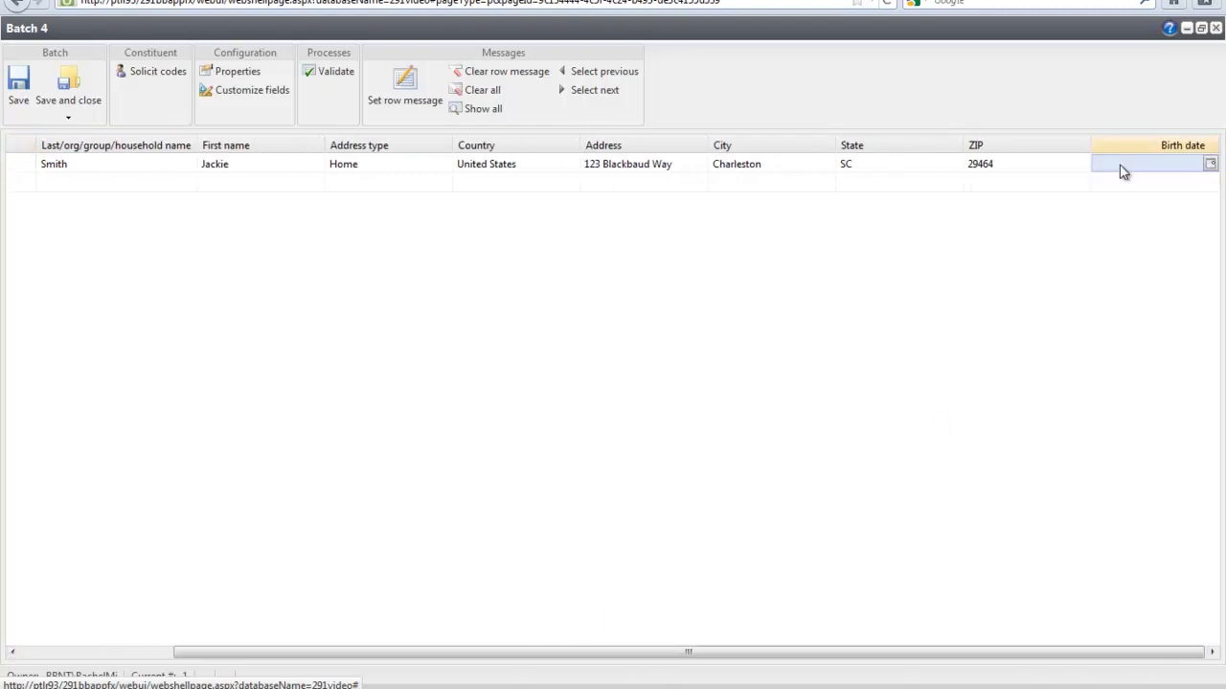
type("012")
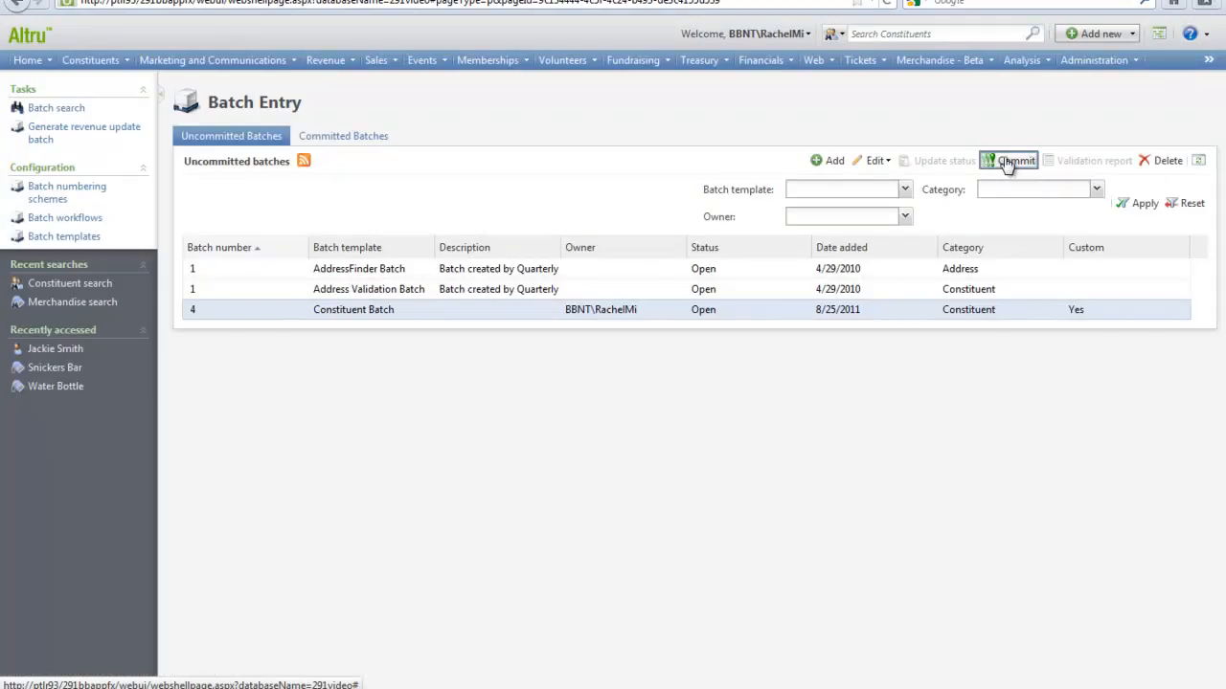
Step: Commit Batch 4 and refresh until it shows Completed with one record and zero exceptions
left_click(1011, 160)
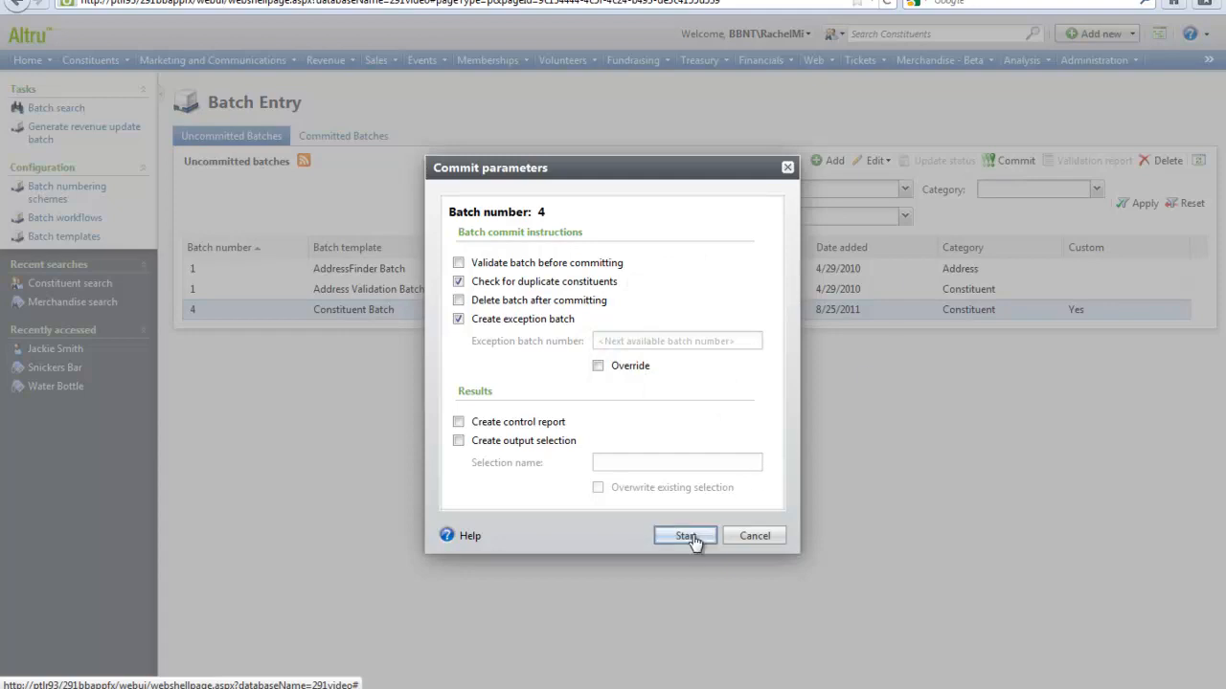
left_click(684, 535)
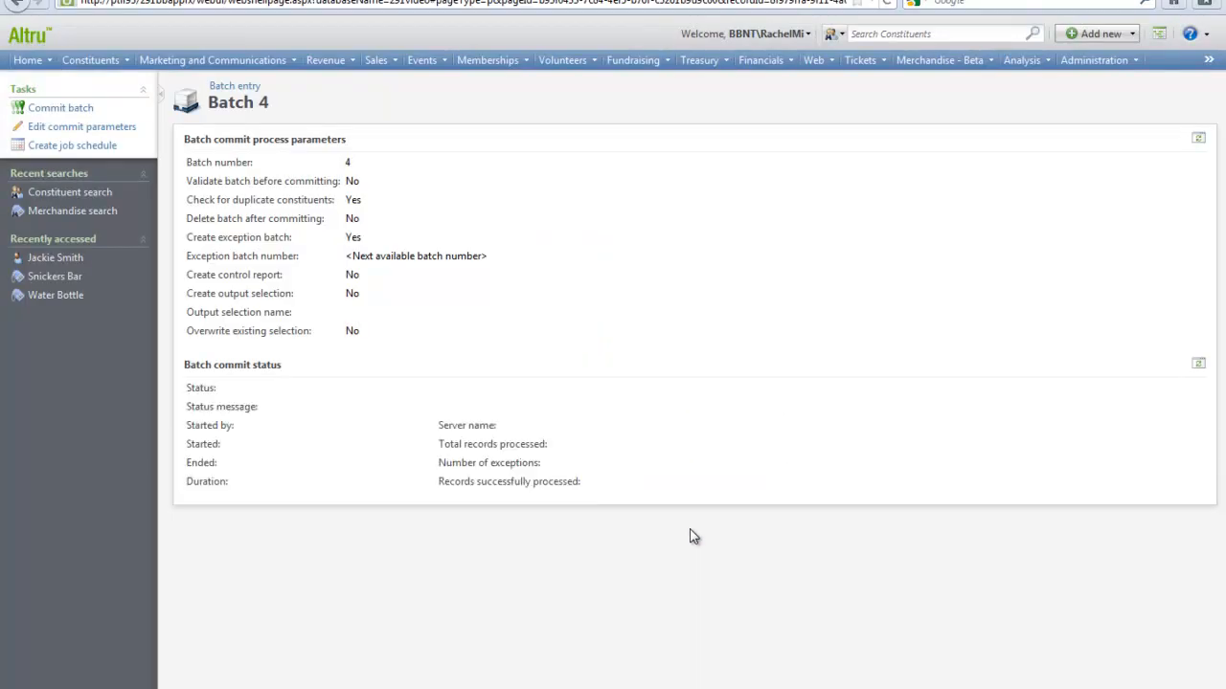
left_click(61, 107)
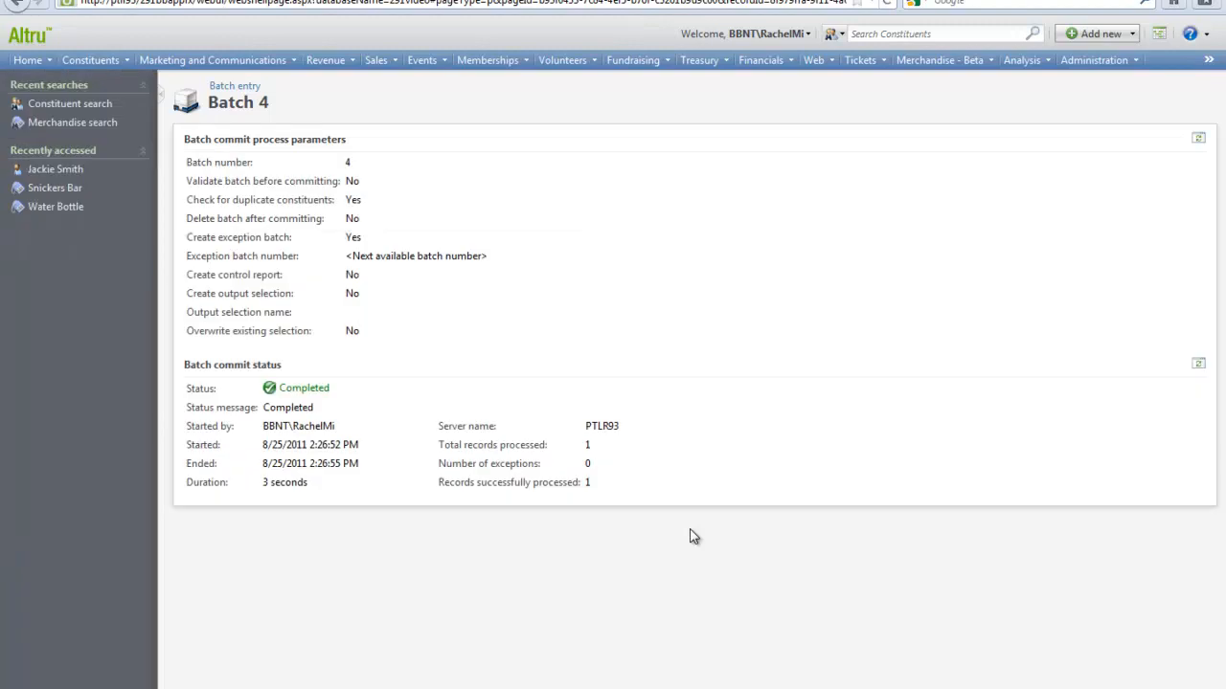
mouse_move(308, 131)
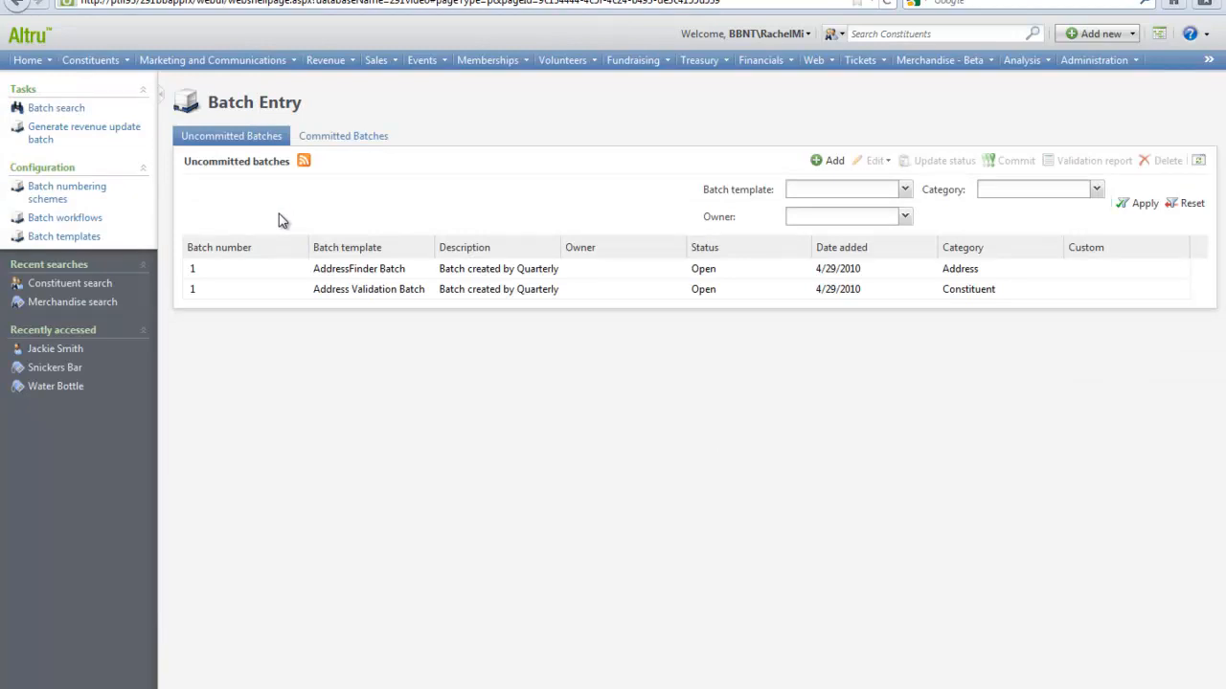
Step: Check that Batch 4 is listed under Committed Batches, then go to Constituents
left_click(343, 135)
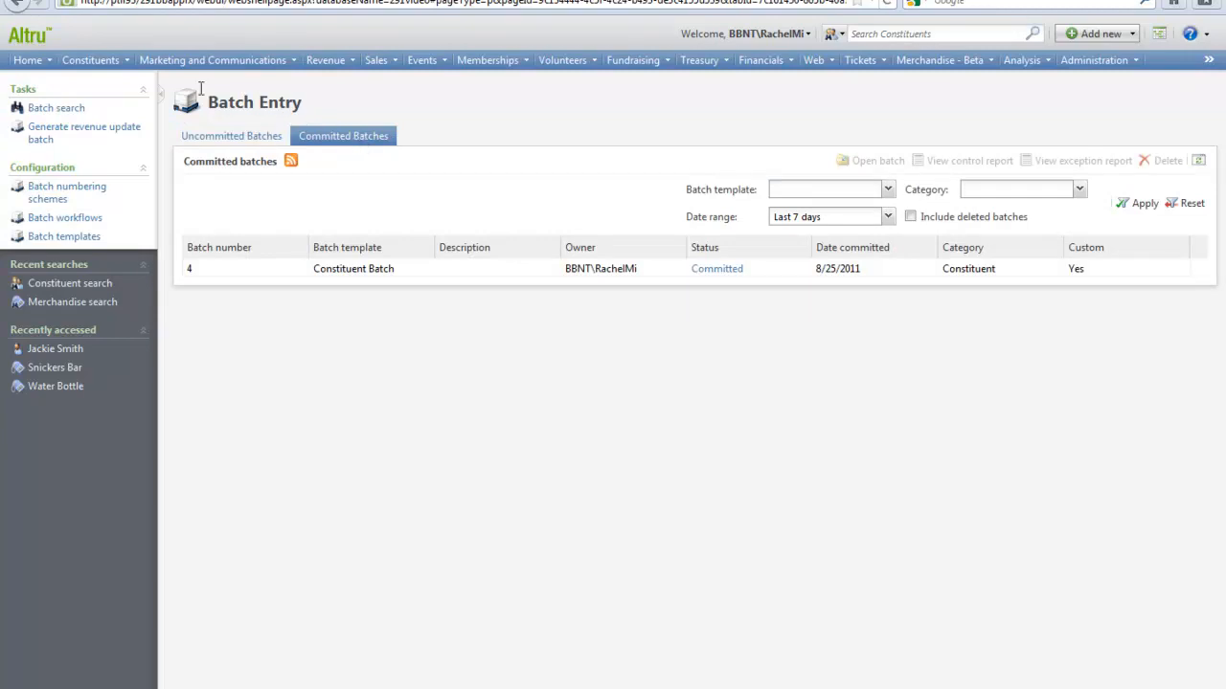
left_click(93, 60)
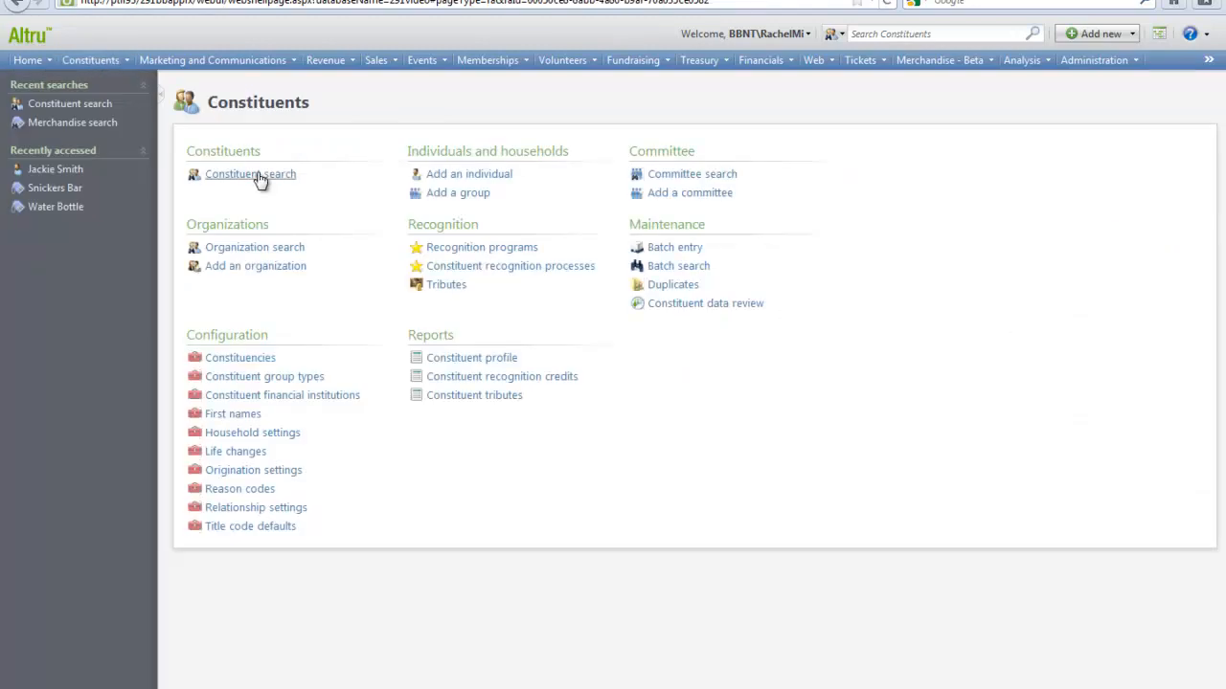
left_click(250, 174)
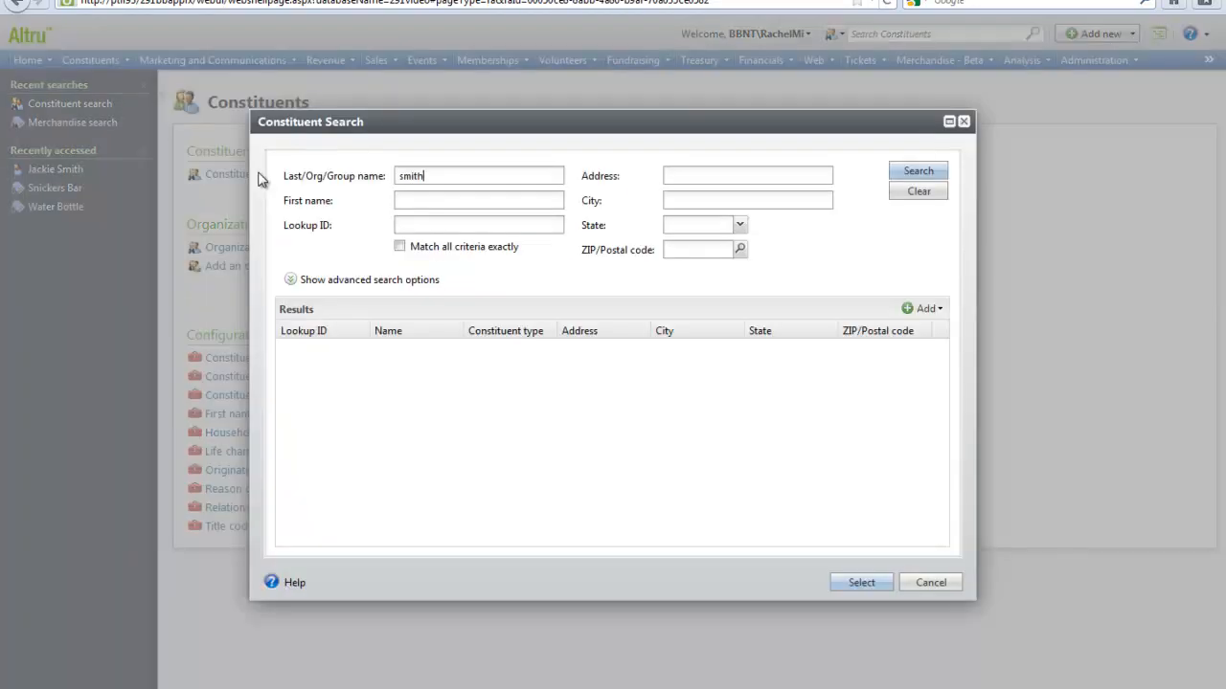
left_click(917, 170)
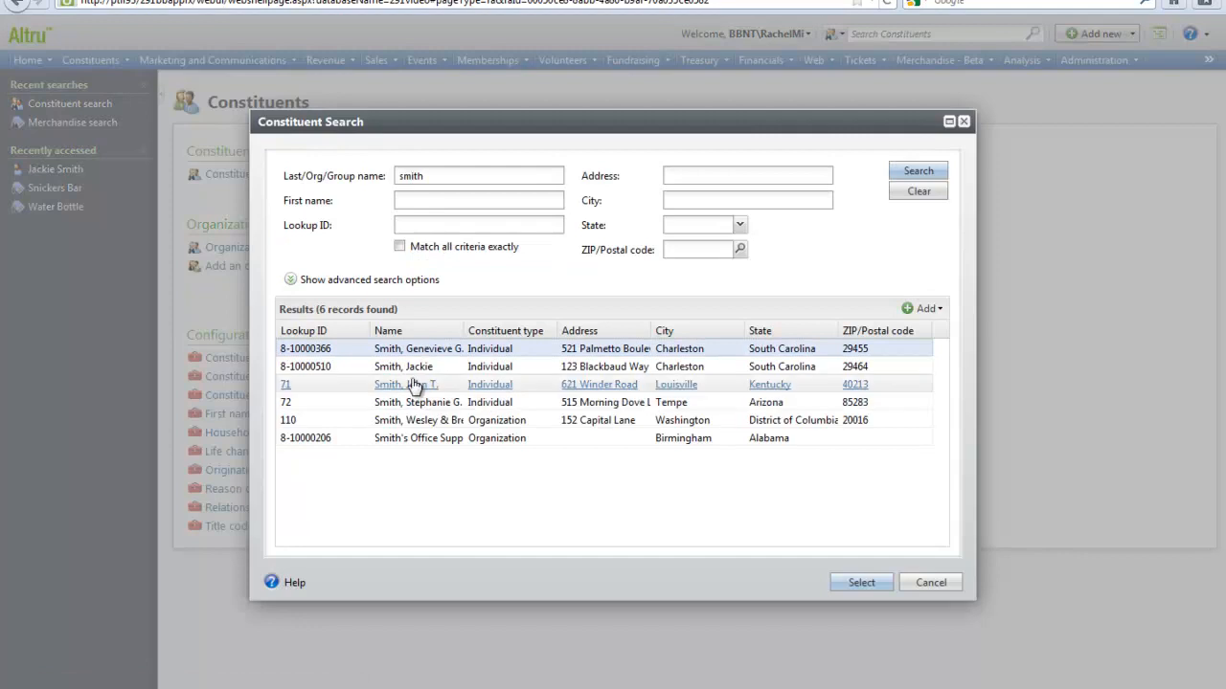
left_click(404, 384)
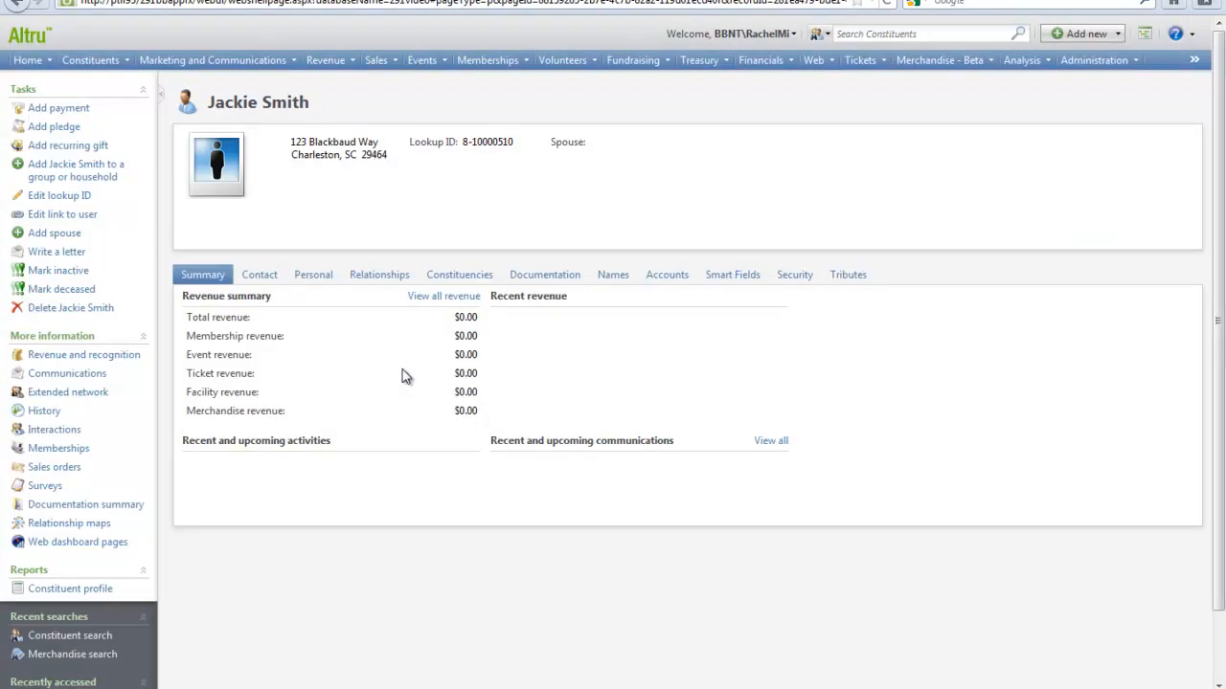
mouse_move(743, 572)
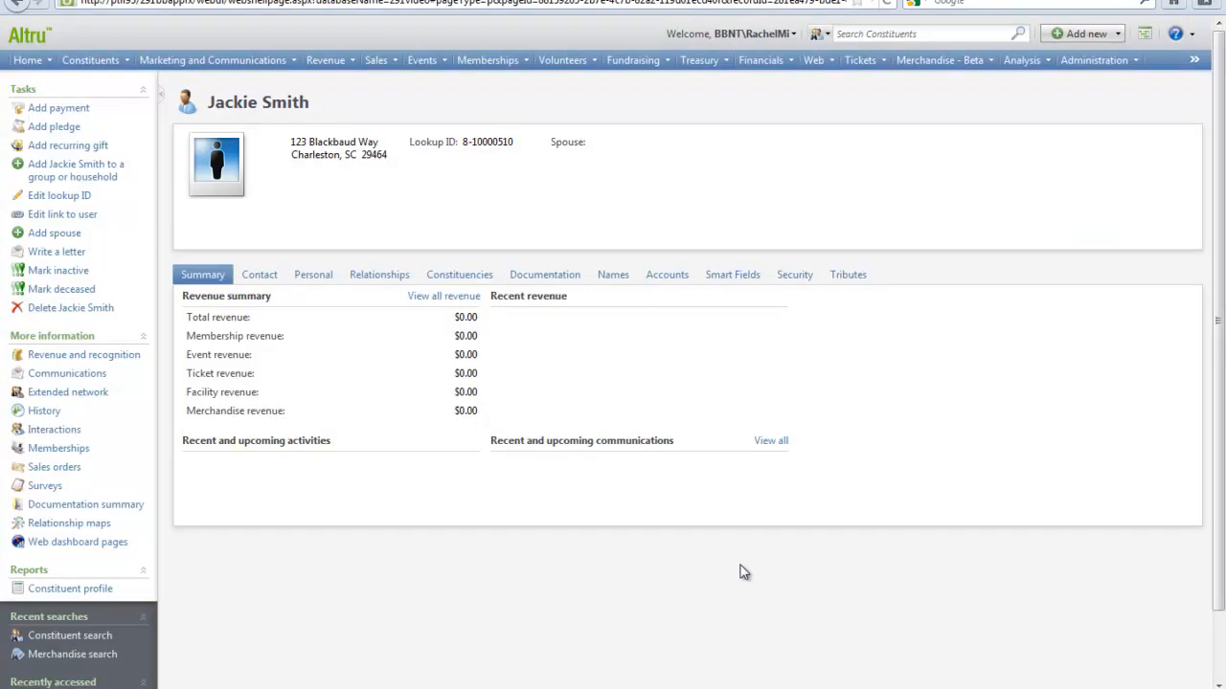